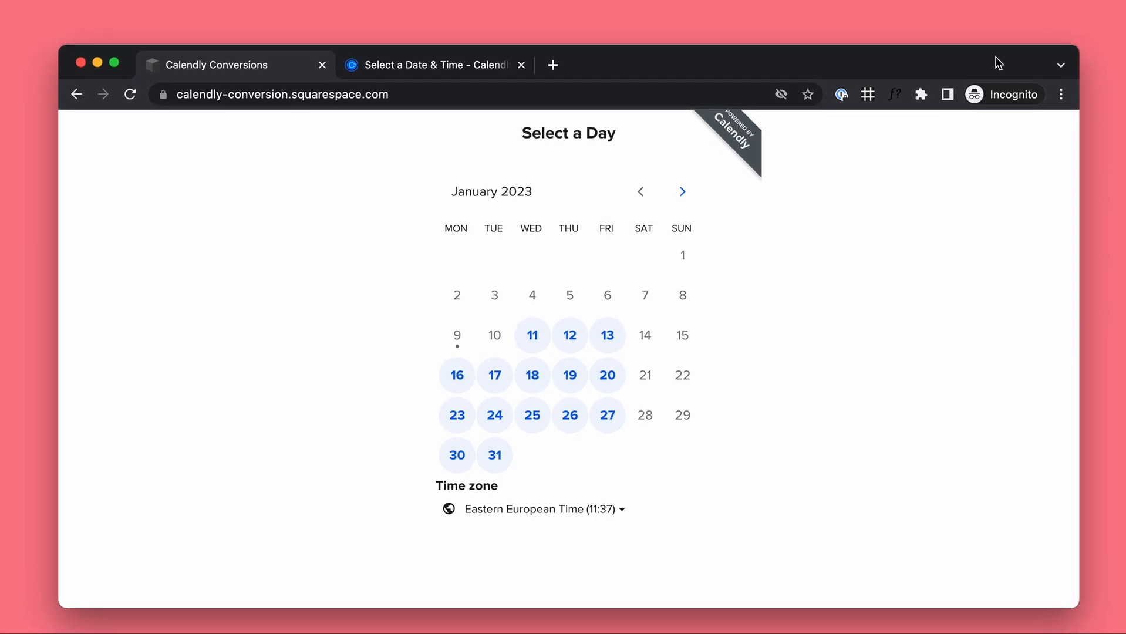
- Bring up DevTools and select the Calendly iframe section to inspect its markup
{"action": "scroll", "scroll_direction": "up", "scroll_amount": 3}
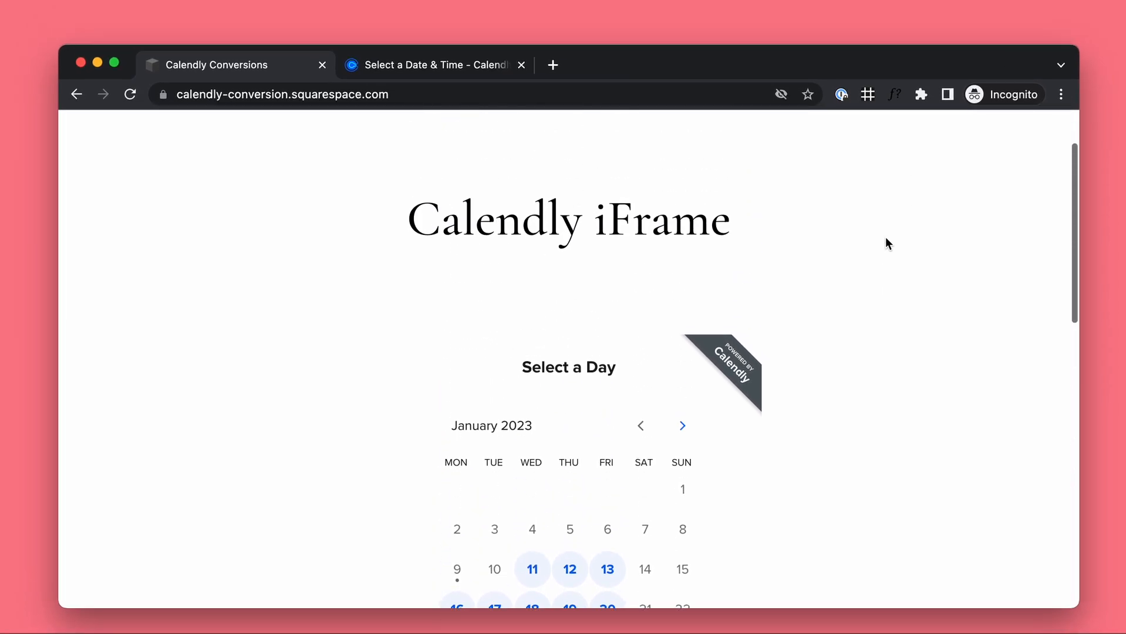
{"action": "scroll", "scroll_direction": "down", "scroll_amount": 3}
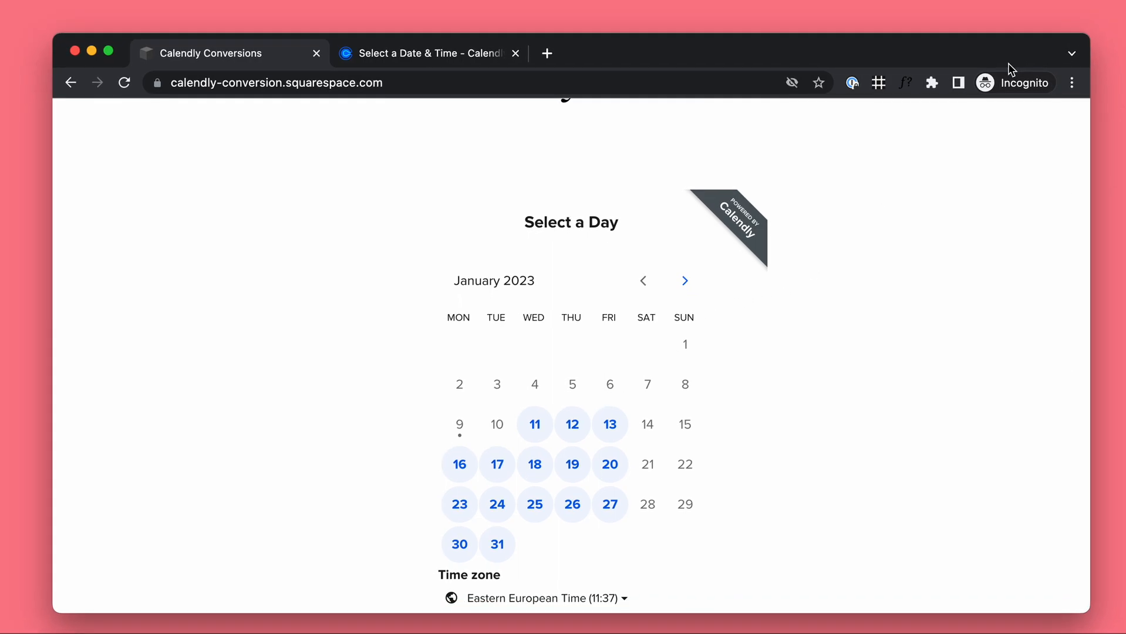
{"action": "mouse_move", "coordinate": [937, 199]}
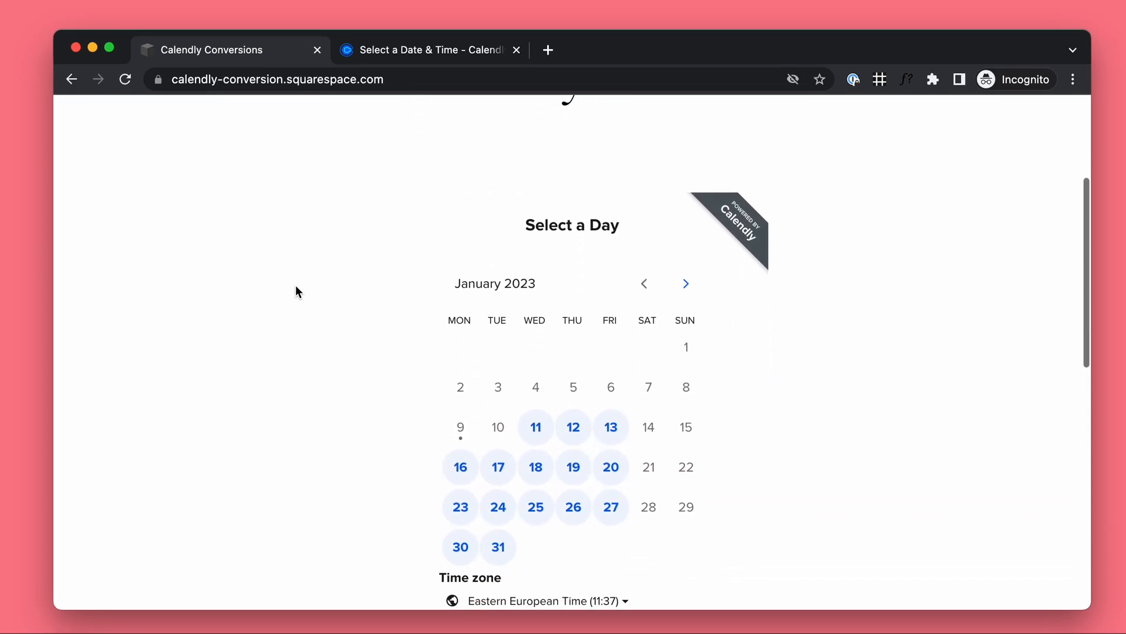
{"action": "scroll", "scroll_direction": "down", "scroll_amount": 3}
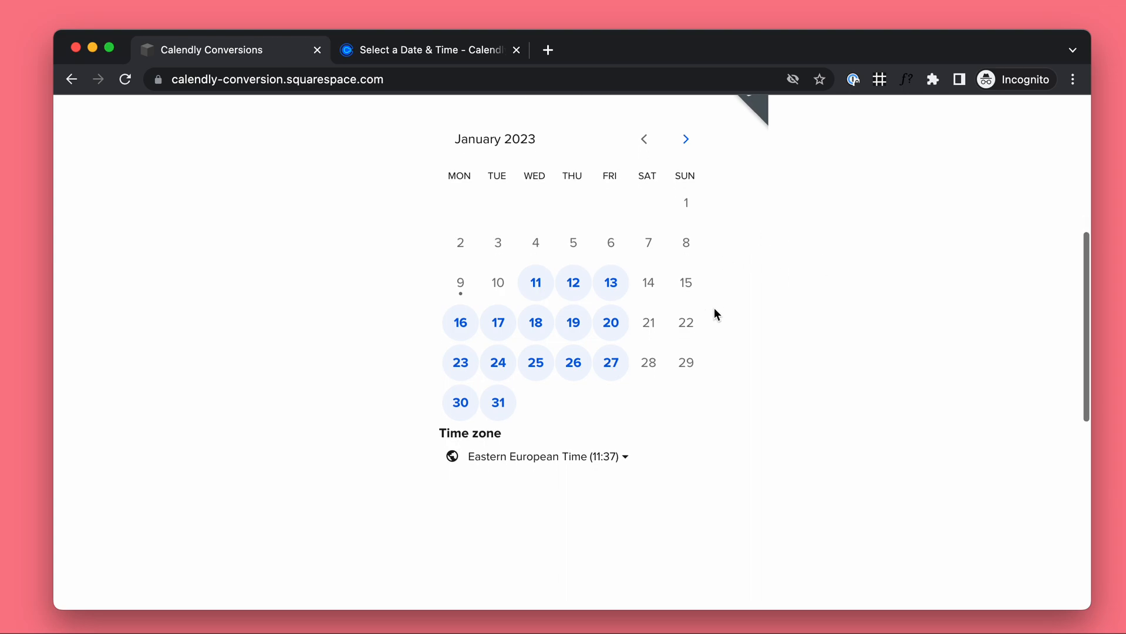
{"action": "scroll", "scroll_direction": "up", "scroll_amount": 3}
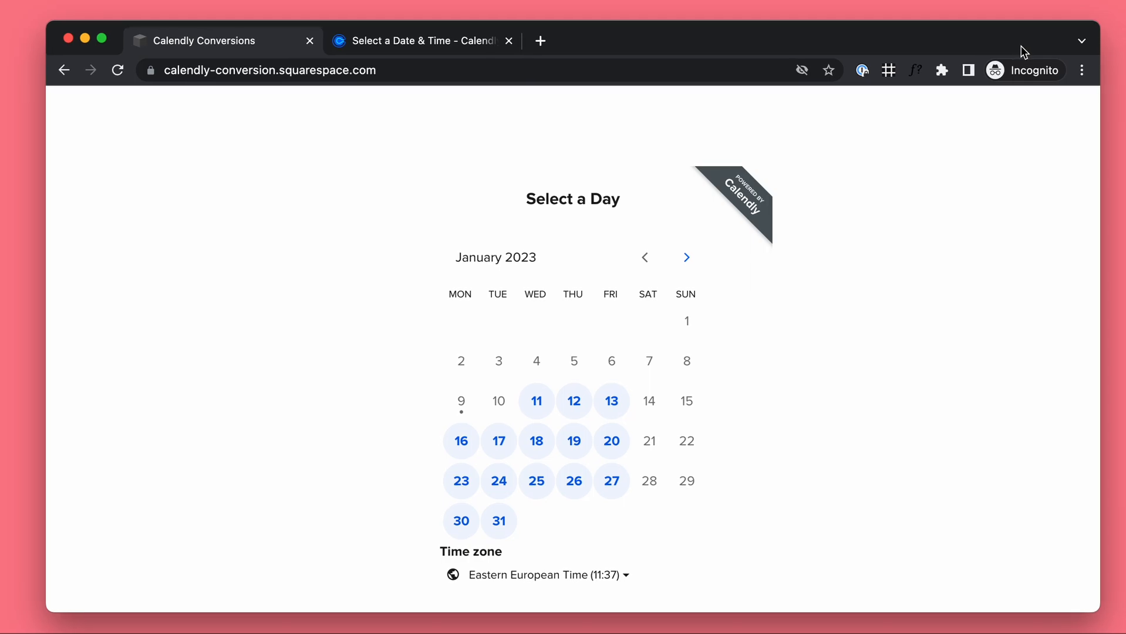
{"action": "mouse_move", "coordinate": [884, 140]}
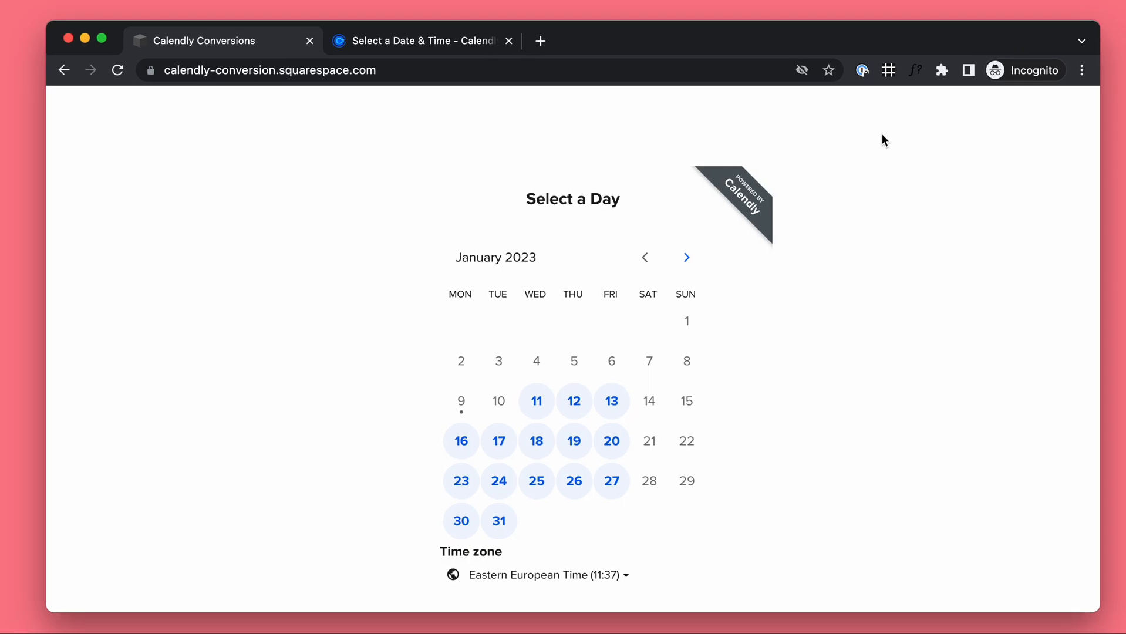
{"action": "key", "text": "F12"}
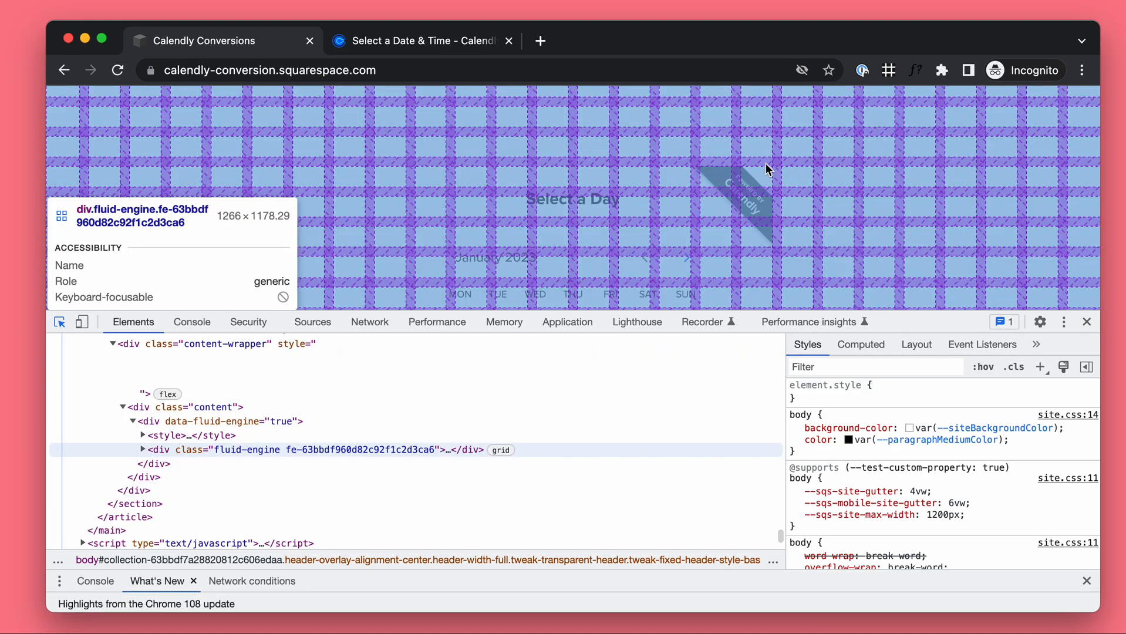
{"action": "left_click", "coordinate": [302, 449]}
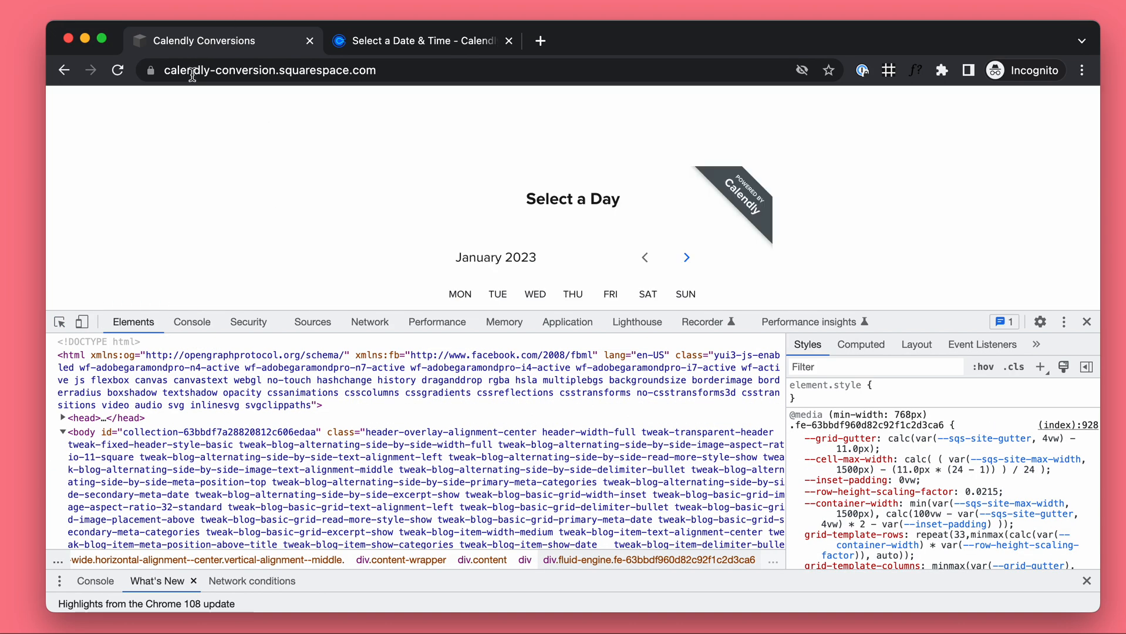
{"action": "mouse_move", "coordinate": [313, 65]}
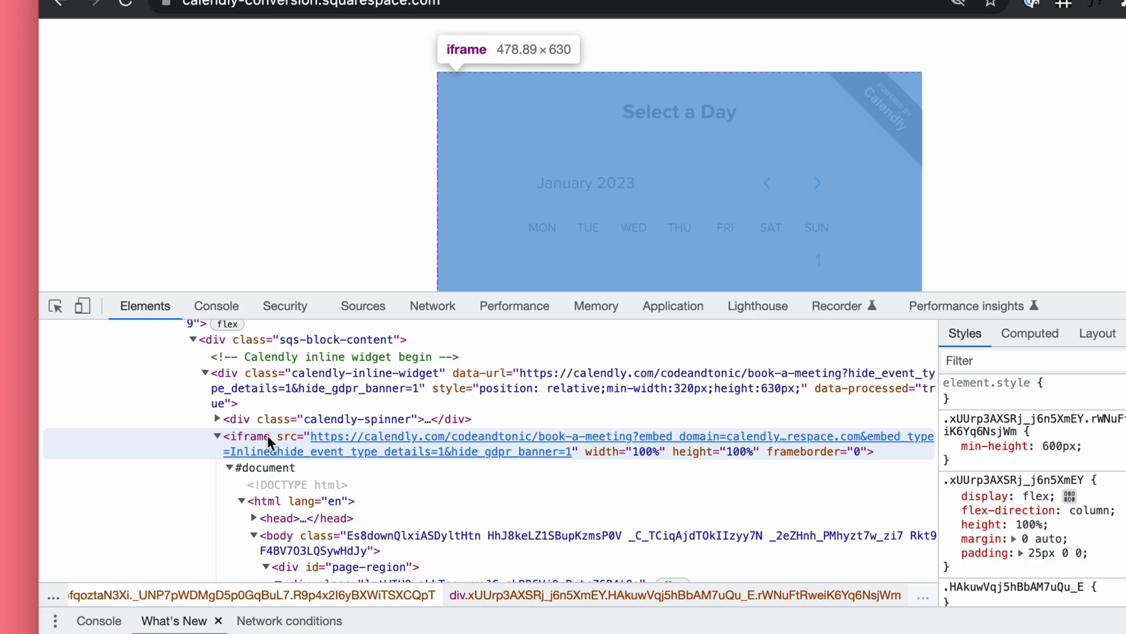
{"action": "mouse_move", "coordinate": [332, 192]}
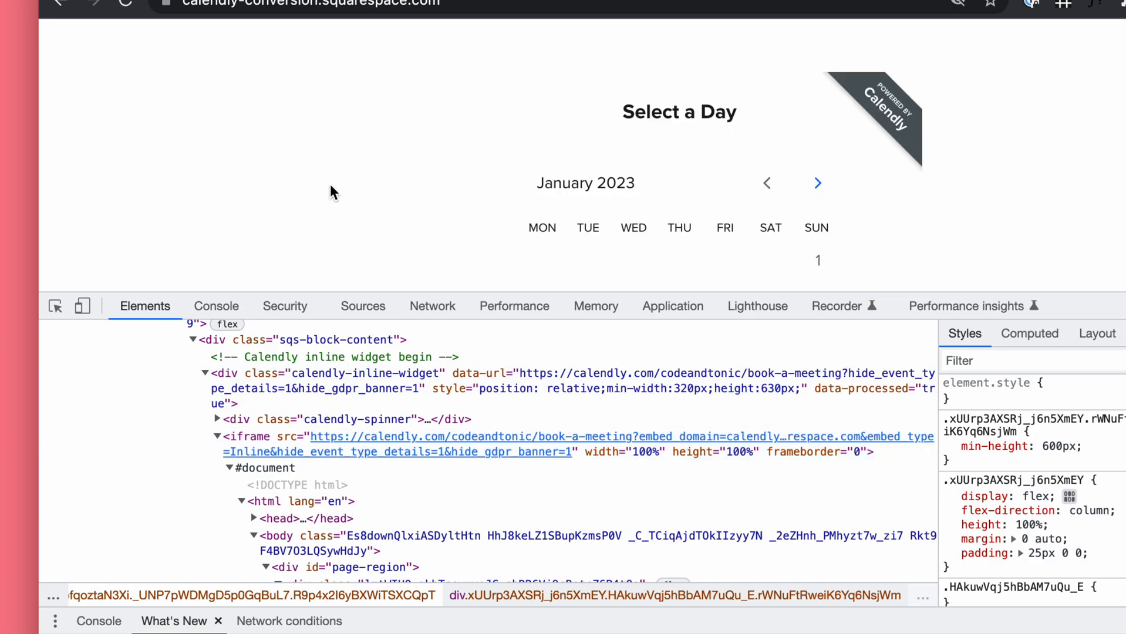
{"action": "mouse_move", "coordinate": [676, 184]}
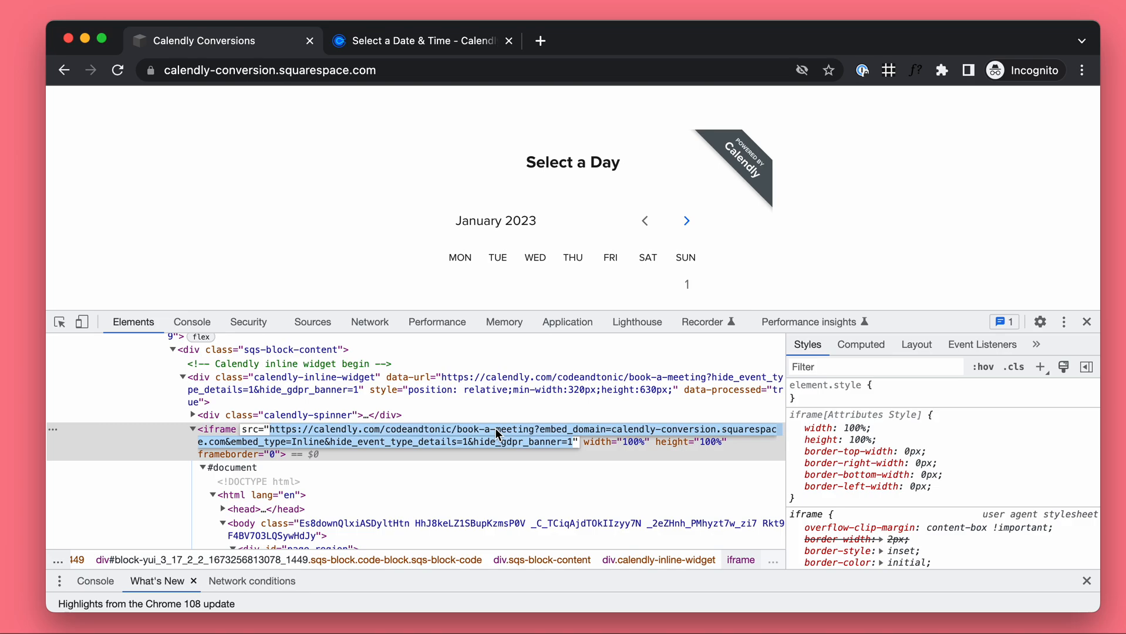
{"action": "mouse_move", "coordinate": [459, 68]}
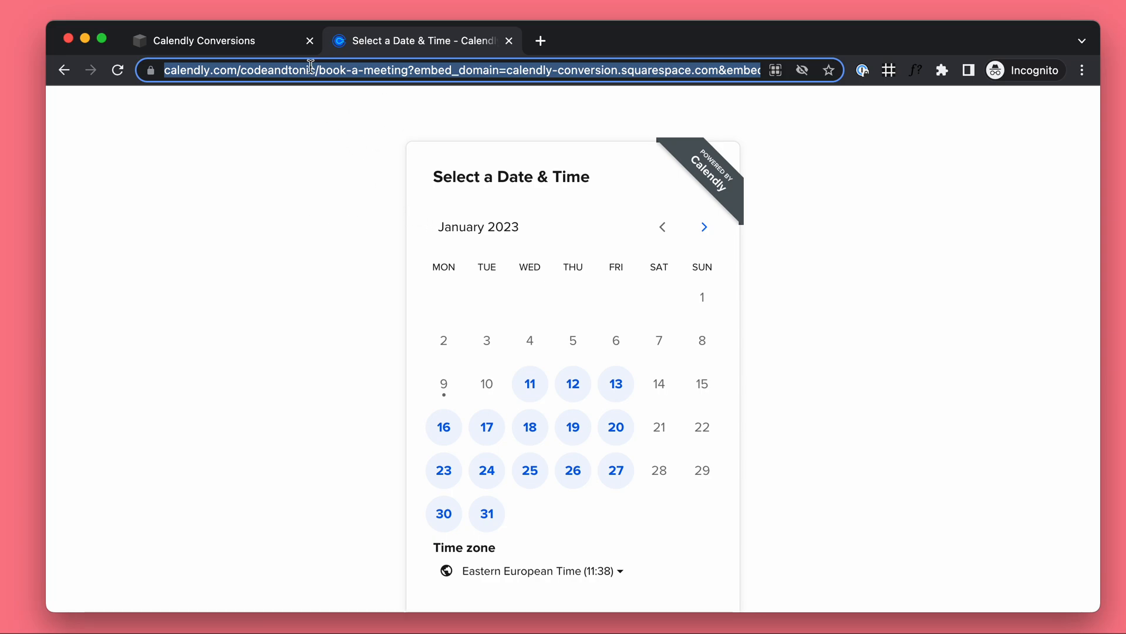
- Scroll the Calendly booking page to review its embed URL and date picker
{"action": "scroll", "scroll_direction": "up", "scroll_amount": 3}
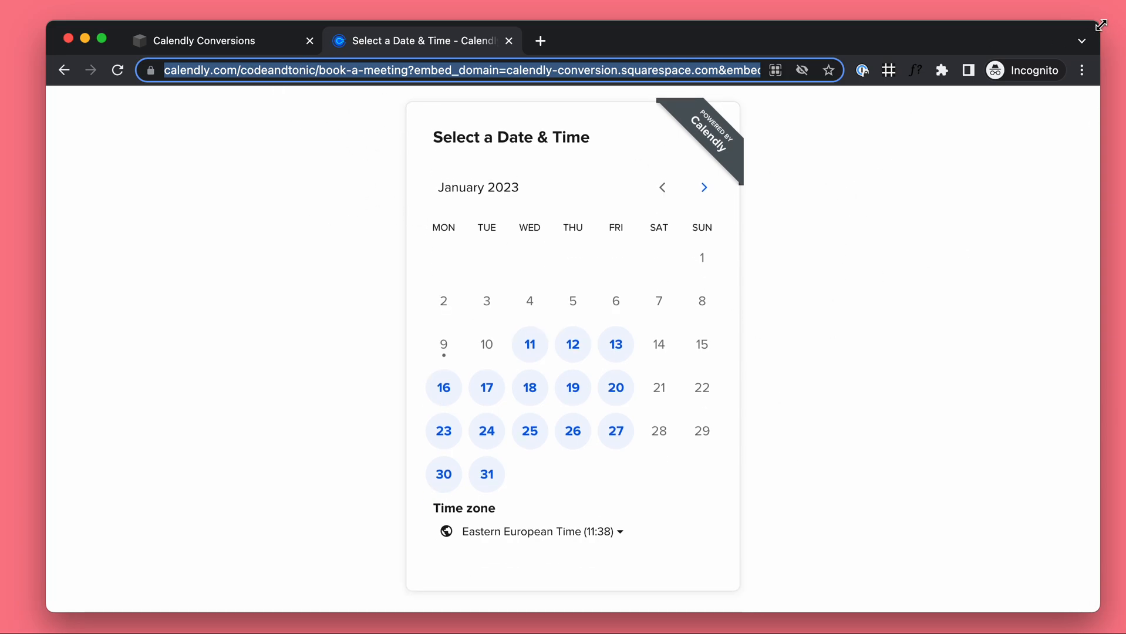
{"action": "mouse_move", "coordinate": [968, 49]}
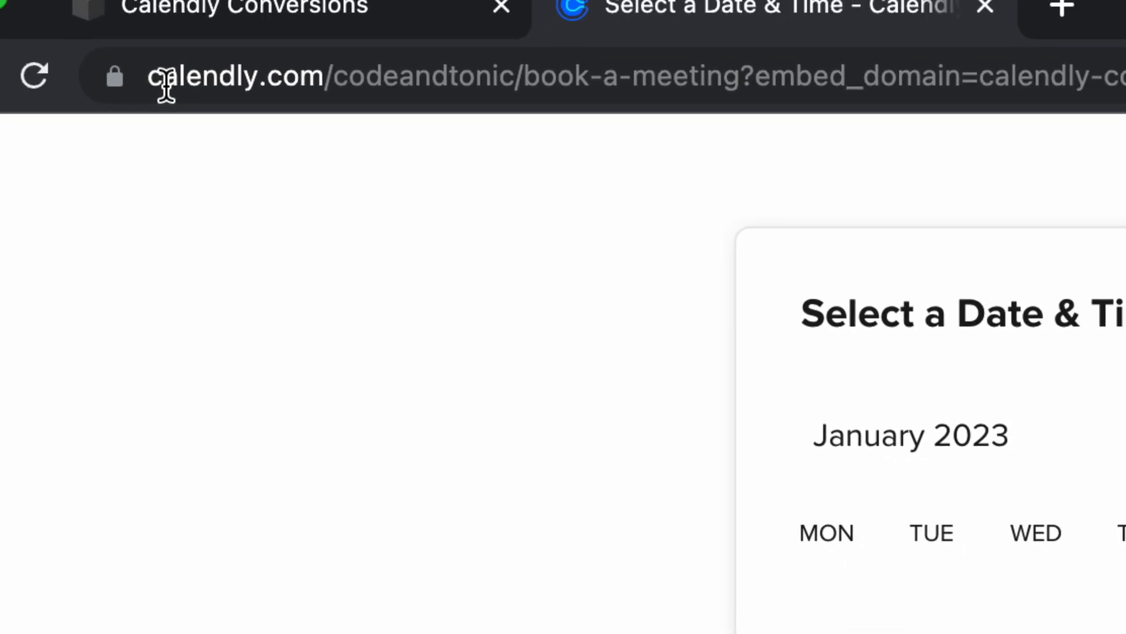
{"action": "mouse_move", "coordinate": [223, 89]}
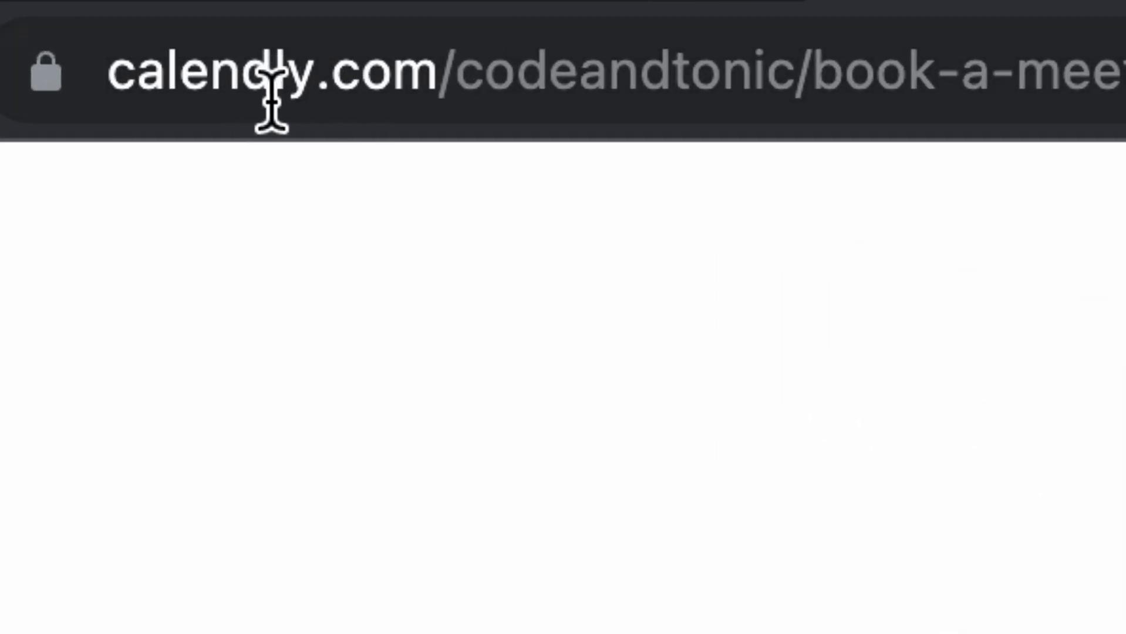
{"action": "mouse_move", "coordinate": [215, 93]}
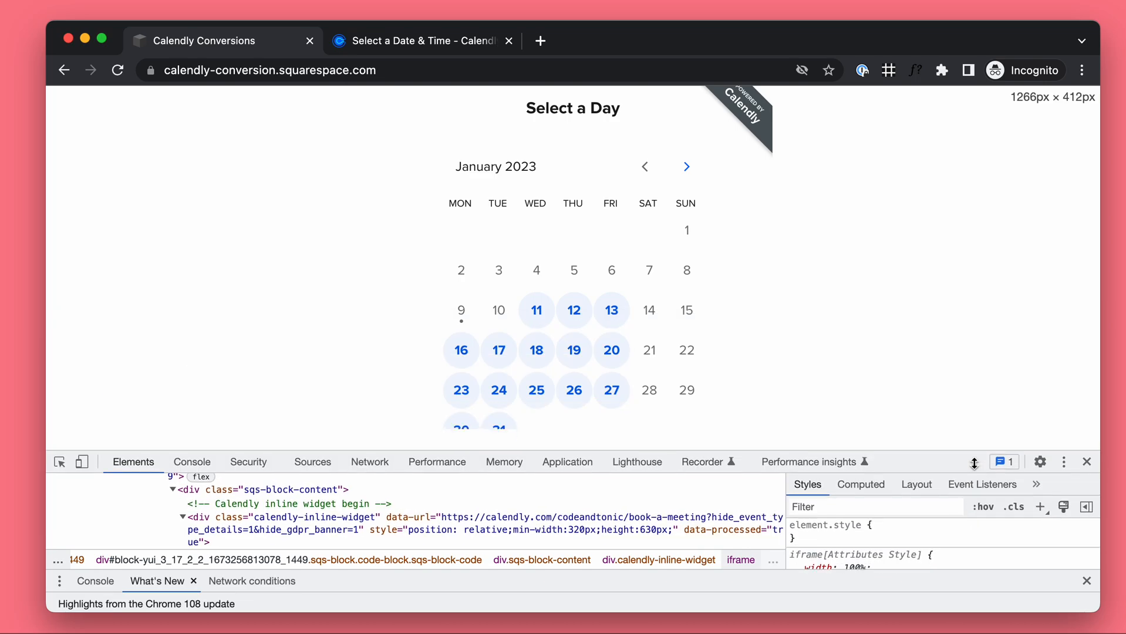
- Switch DevTools to the Console and scope it to the book-a-meeting frame
{"action": "scroll", "scroll_direction": "down", "scroll_amount": 3}
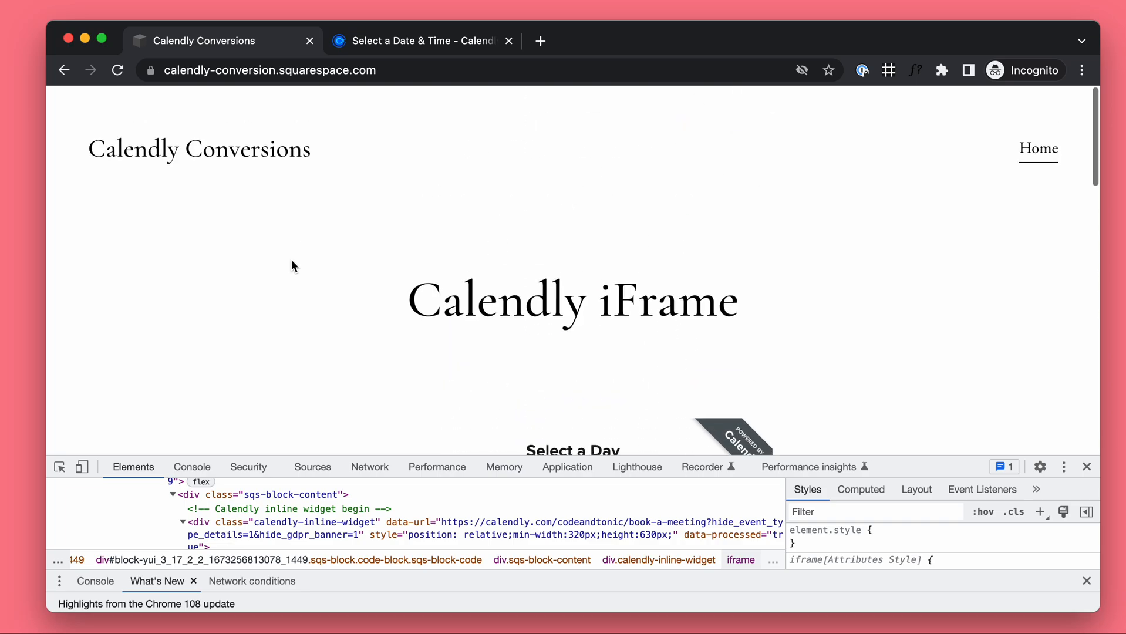
{"action": "left_click", "coordinate": [1038, 149]}
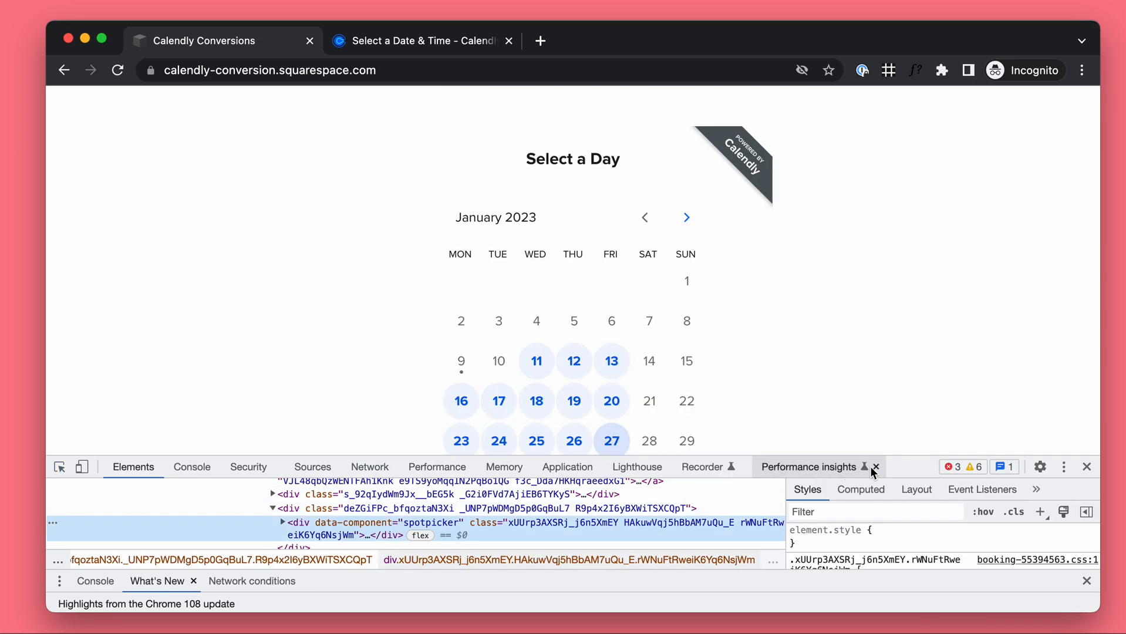
{"action": "left_click", "coordinate": [876, 467]}
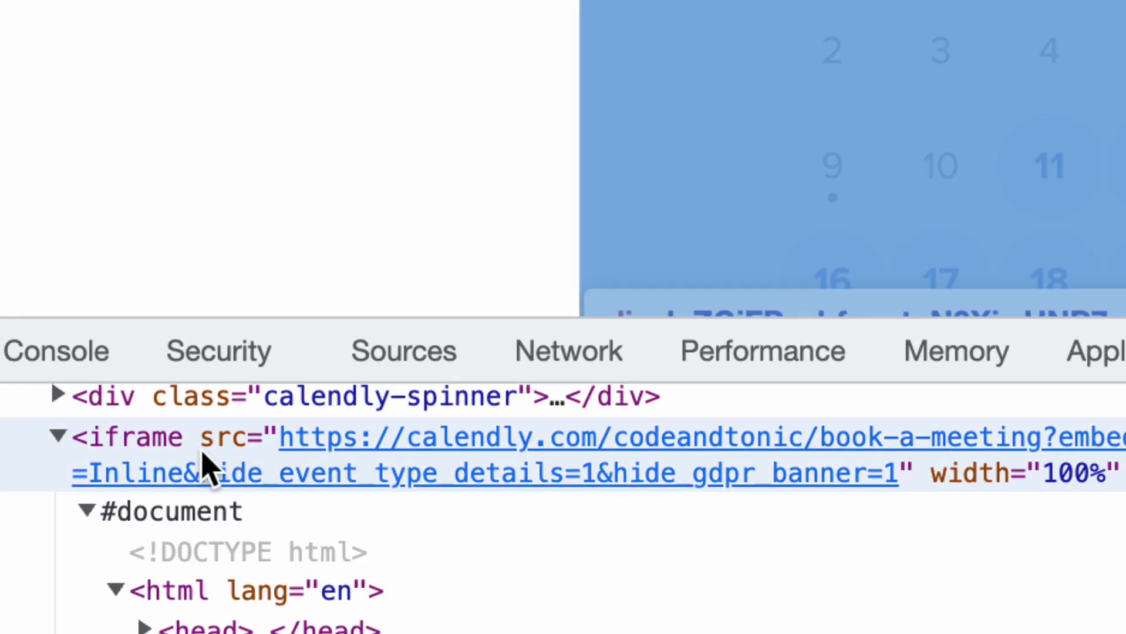
{"action": "mouse_move", "coordinate": [230, 452]}
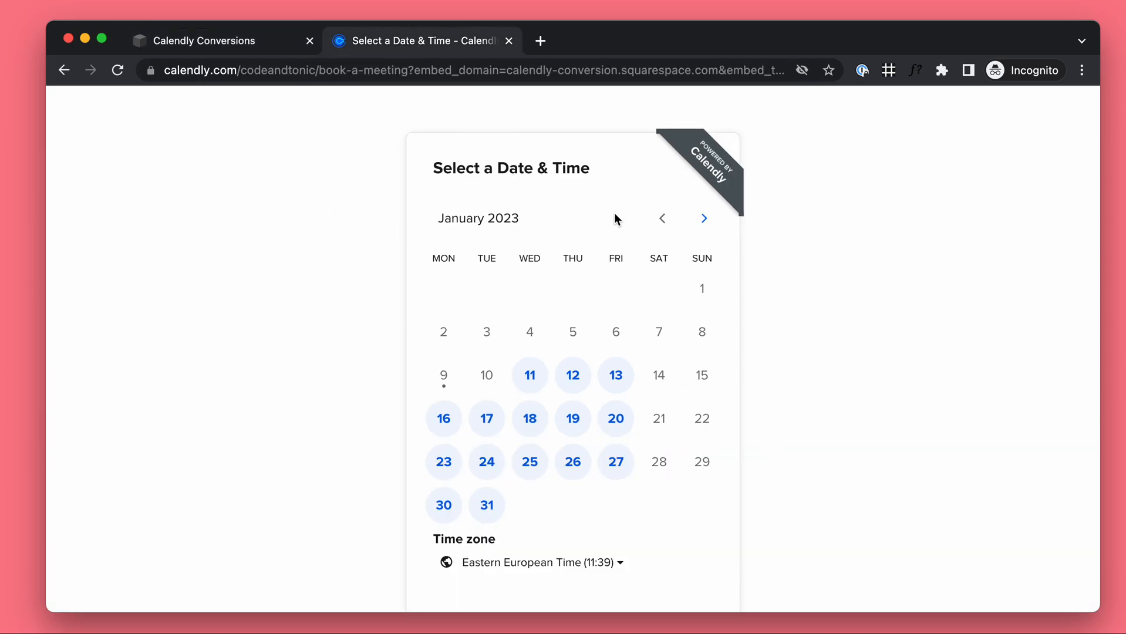
{"action": "mouse_move", "coordinate": [396, 271]}
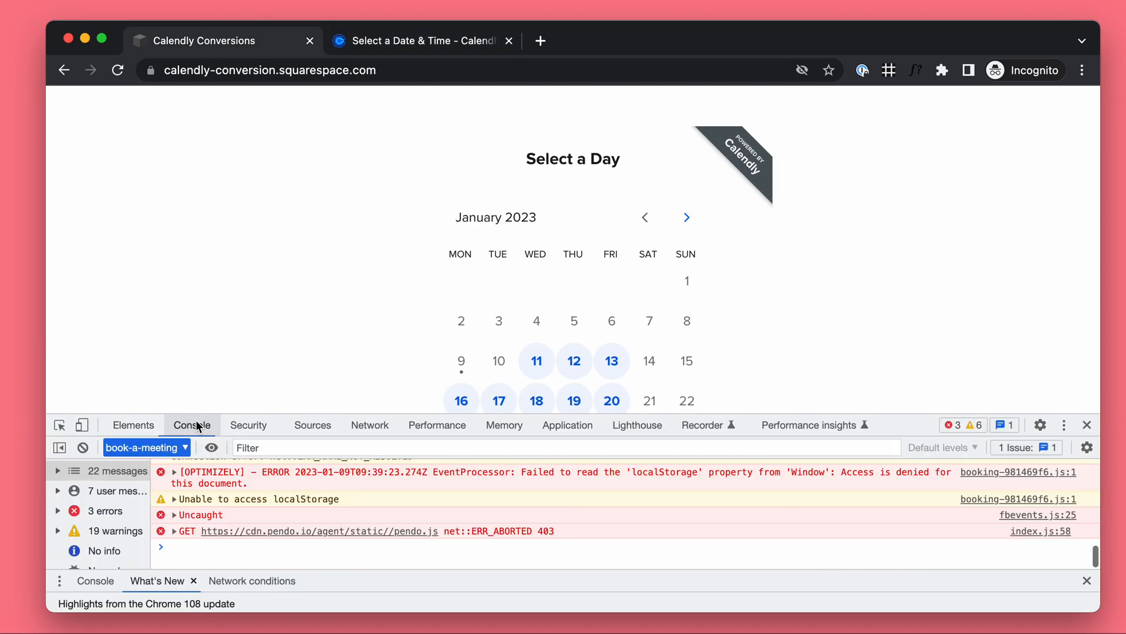
- Clear the Console, try the 12:30 slot, then return the widget to its day picker
{"action": "left_click", "coordinate": [82, 448]}
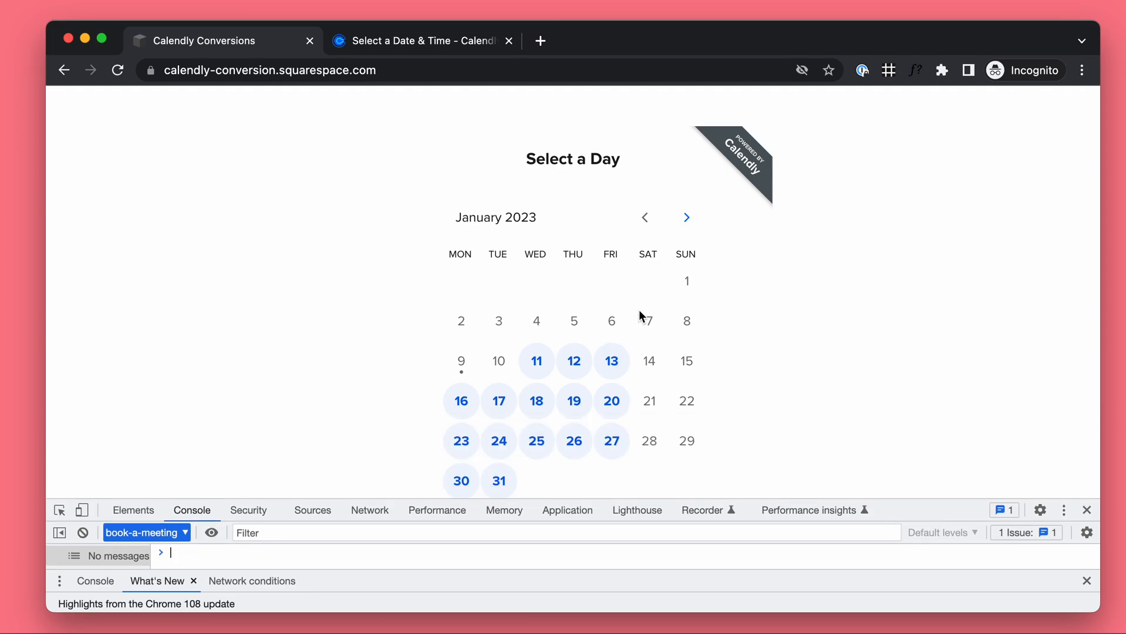
{"action": "mouse_move", "coordinate": [651, 297]}
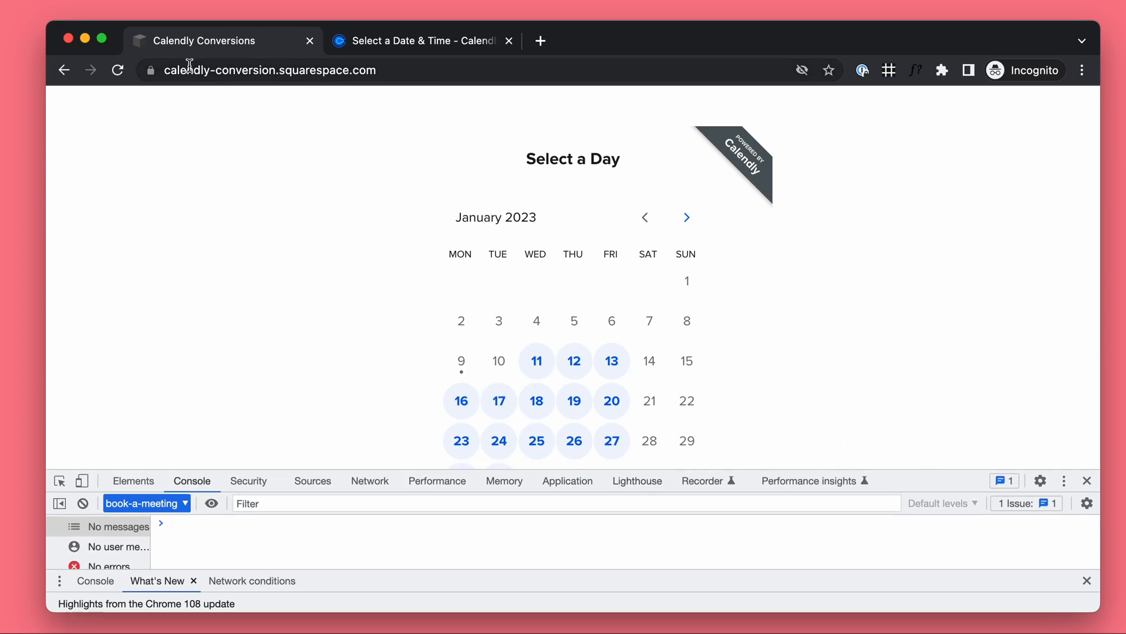
{"action": "mouse_move", "coordinate": [168, 91]}
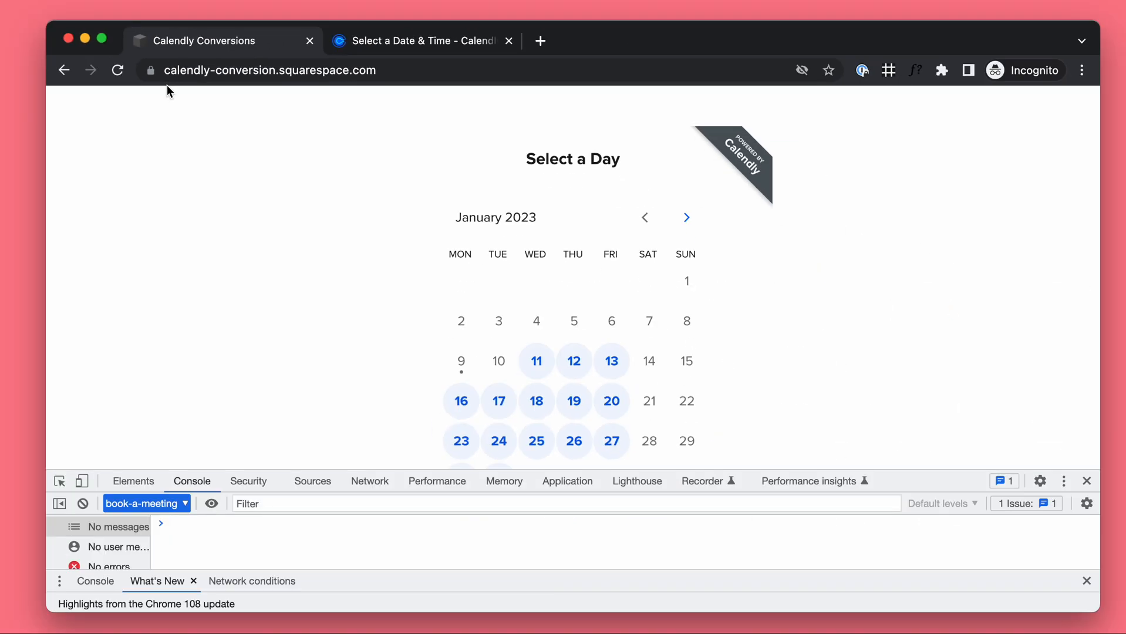
{"action": "mouse_move", "coordinate": [854, 397]}
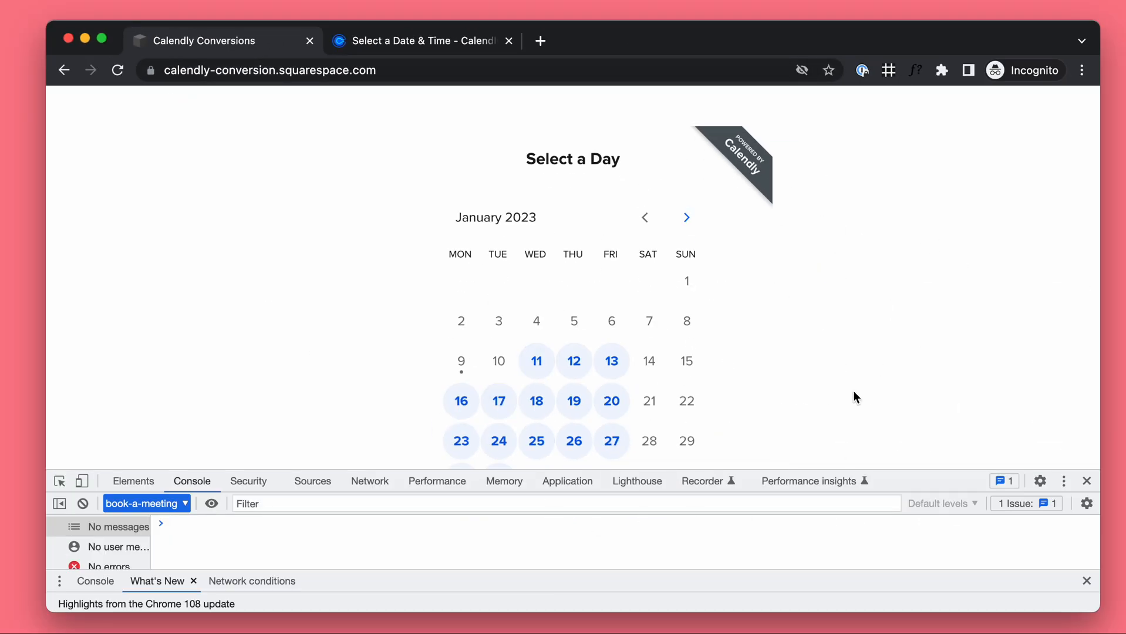
{"action": "mouse_move", "coordinate": [556, 266]}
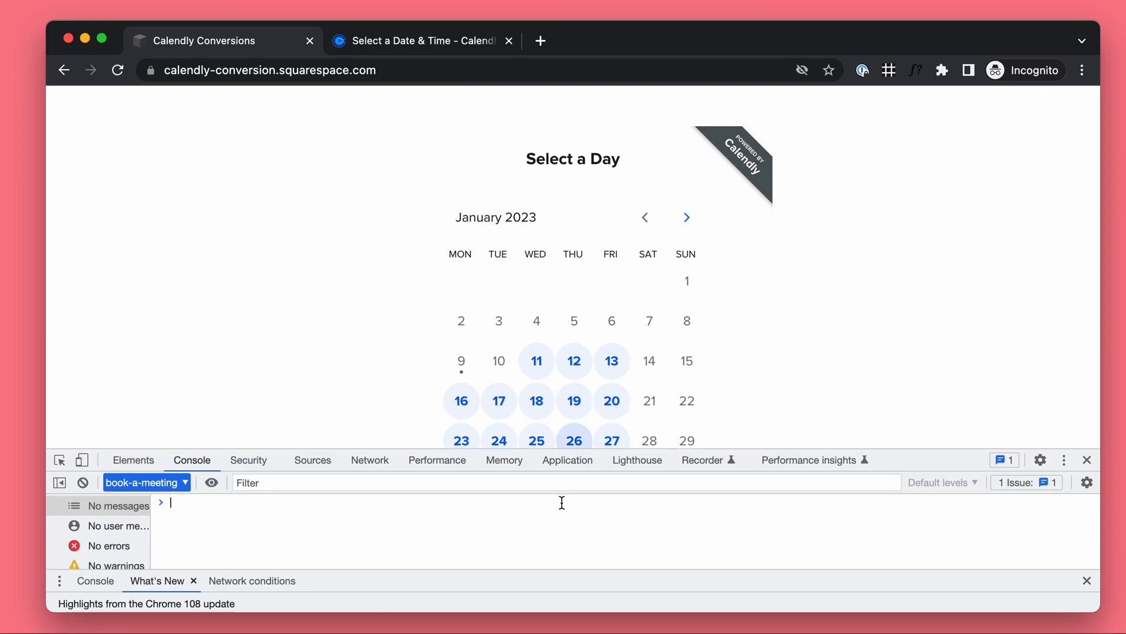
{"action": "left_click", "coordinate": [574, 360]}
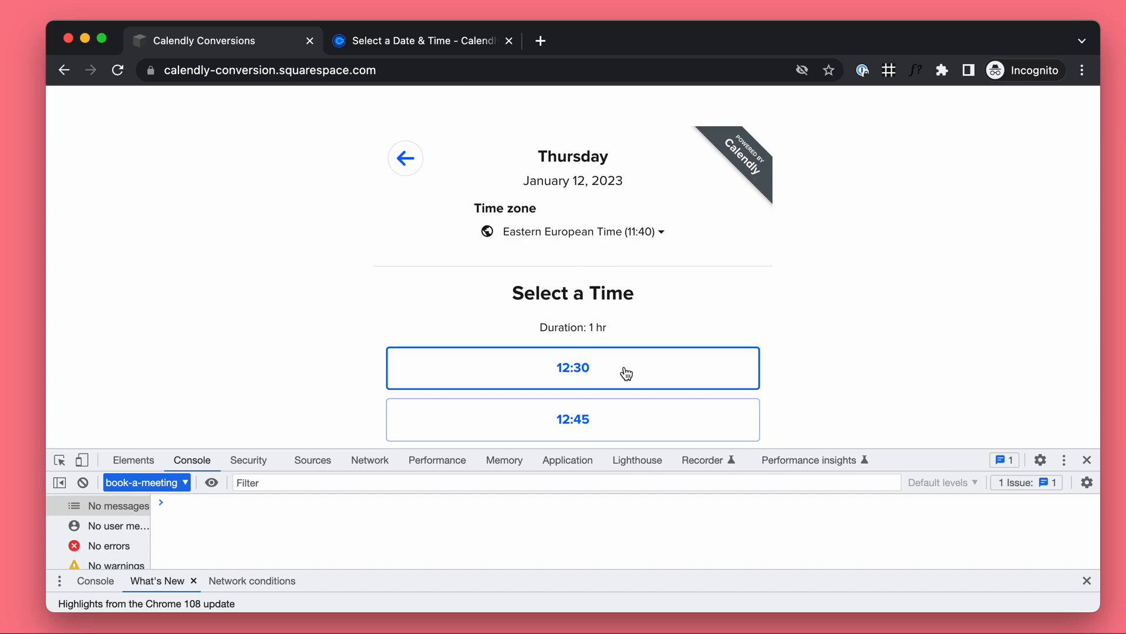
{"action": "left_click", "coordinate": [571, 367]}
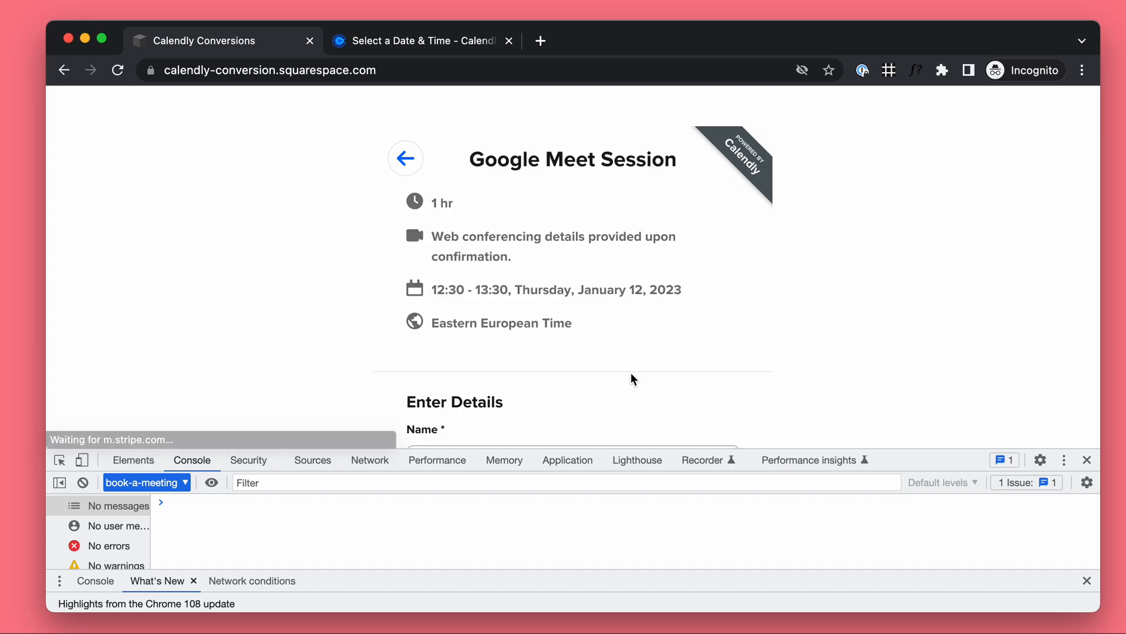
{"action": "left_click", "coordinate": [405, 158]}
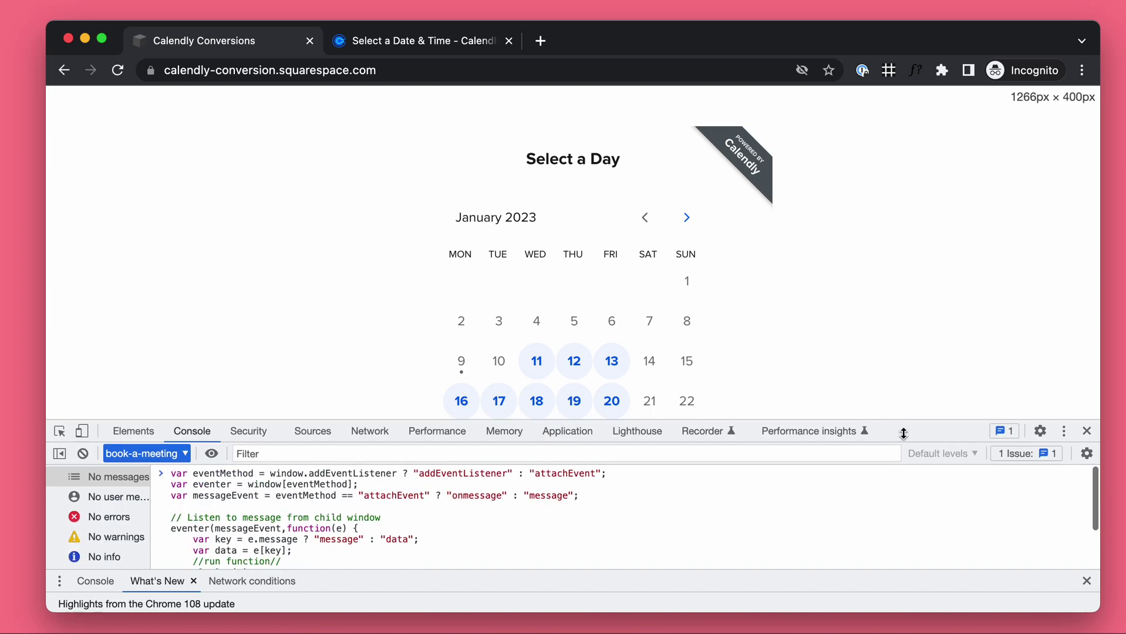
- Run the pasted message-listener script in the Console, returning undefined
{"action": "scroll", "scroll_direction": "down", "scroll_amount": 3}
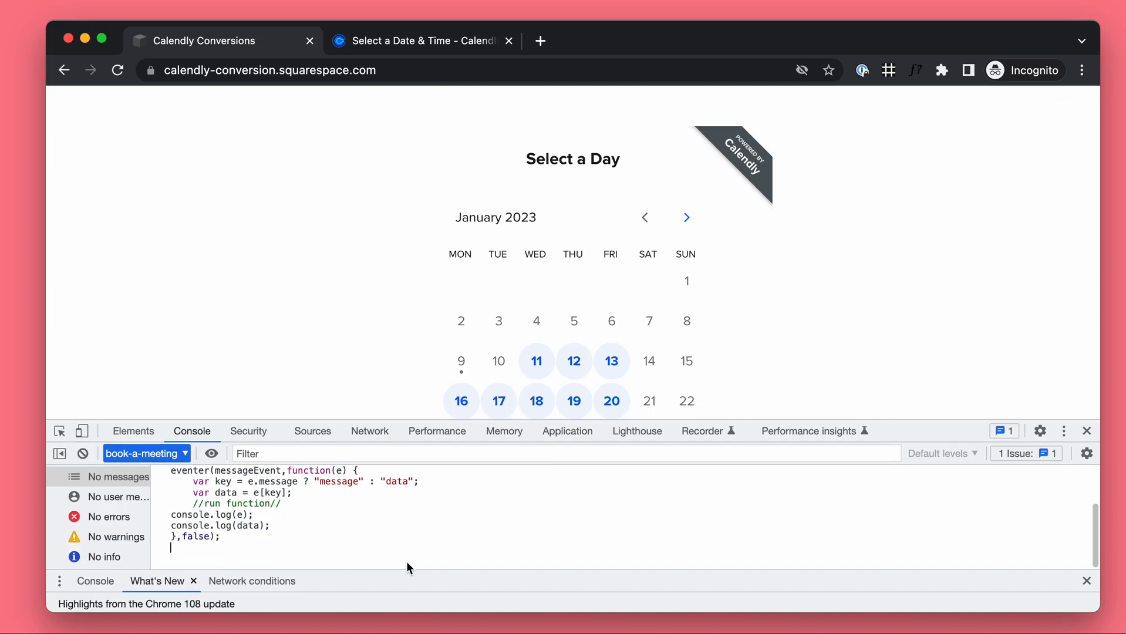
{"action": "scroll", "scroll_direction": "up", "scroll_amount": 3}
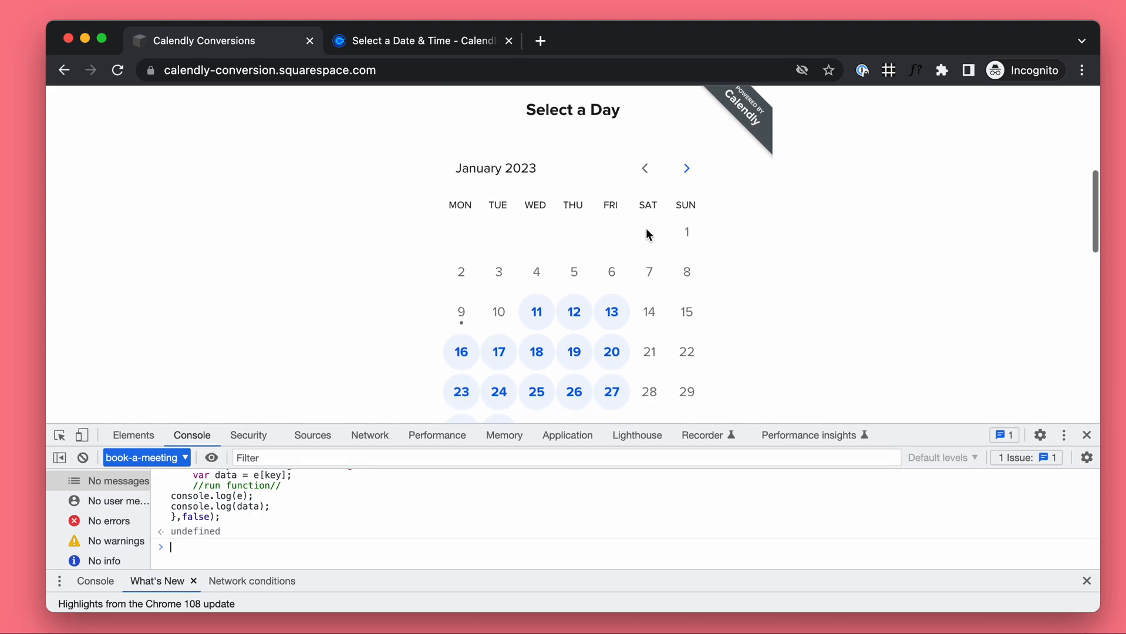
{"action": "mouse_move", "coordinate": [574, 311]}
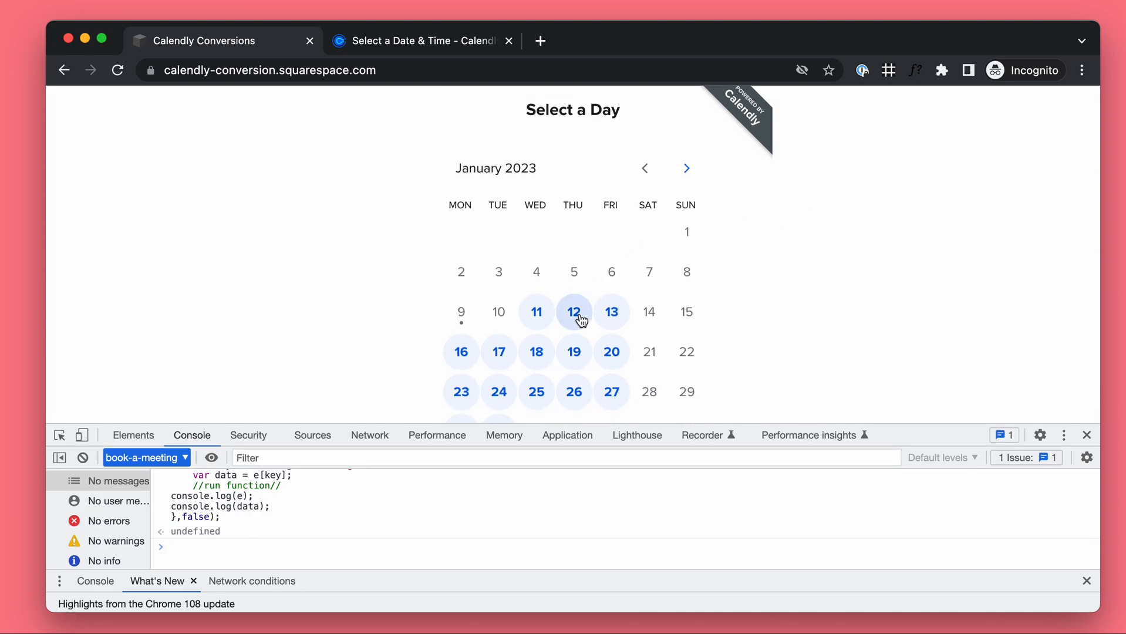
- Book January 12 at 12:30 and enter 'test' in the details form, logging a MessageEvent
{"action": "left_click", "coordinate": [574, 311]}
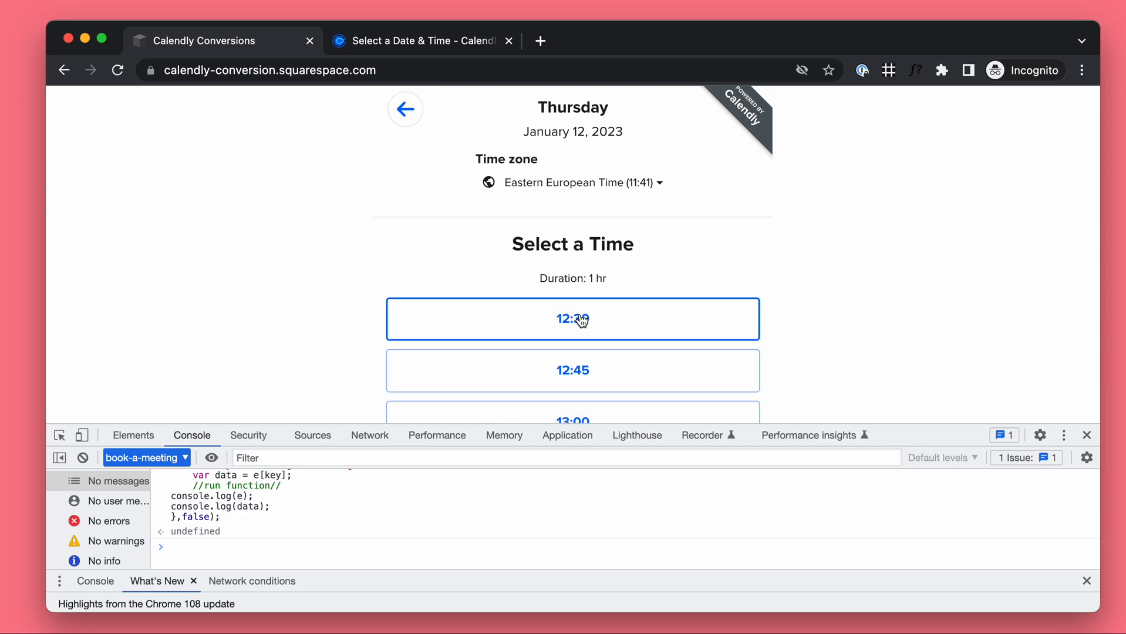
{"action": "left_click", "coordinate": [572, 319]}
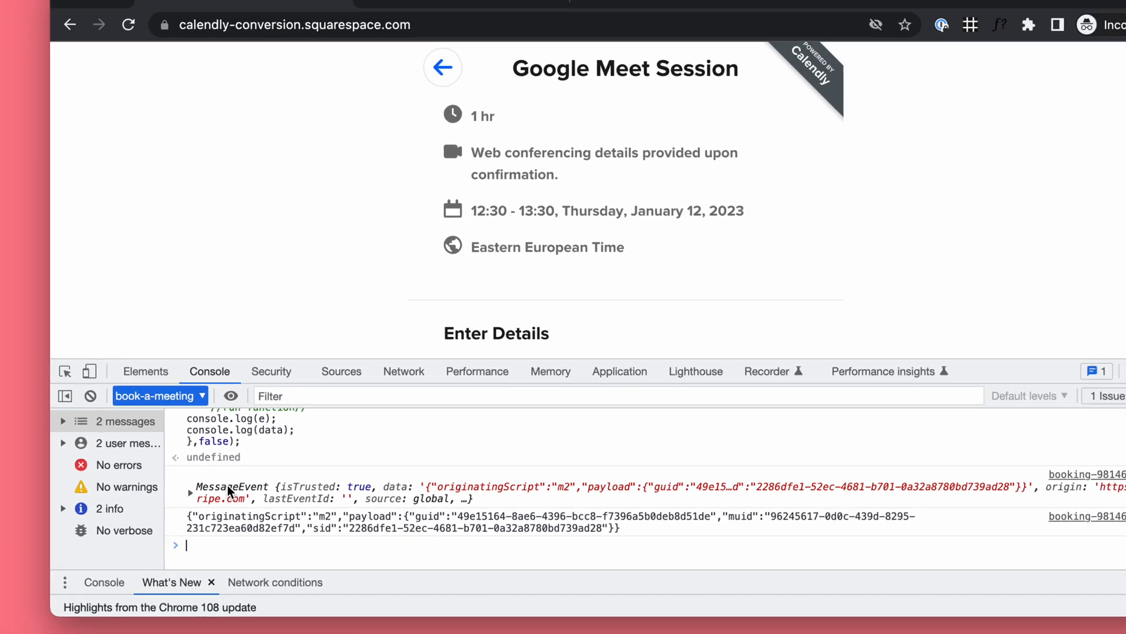
{"action": "left_click", "coordinate": [191, 487]}
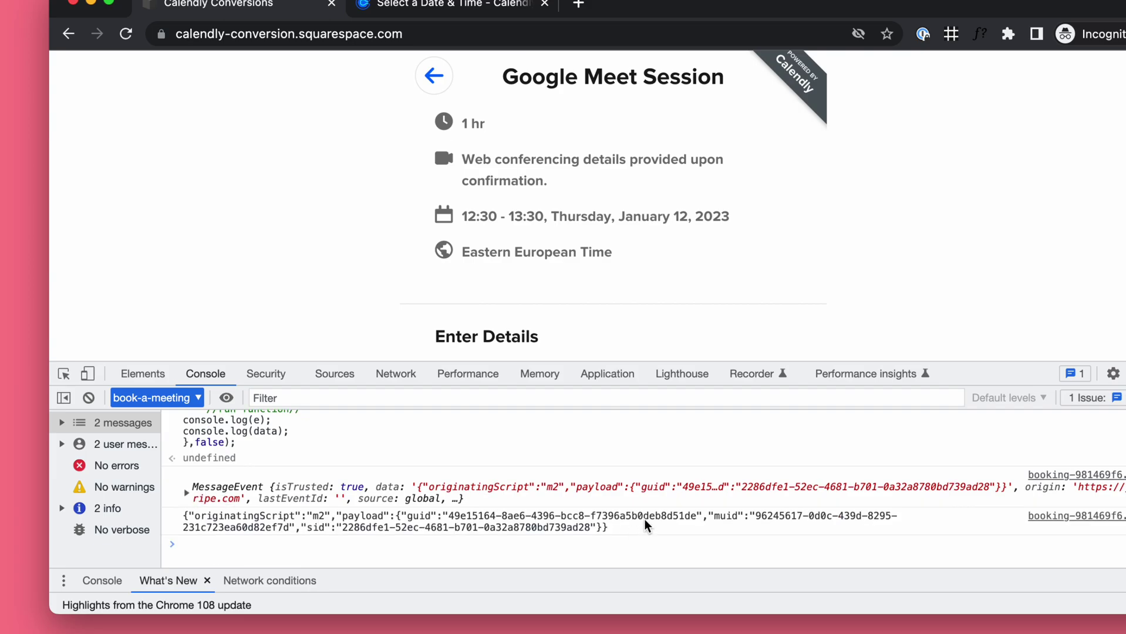
{"action": "type", "text": "test"}
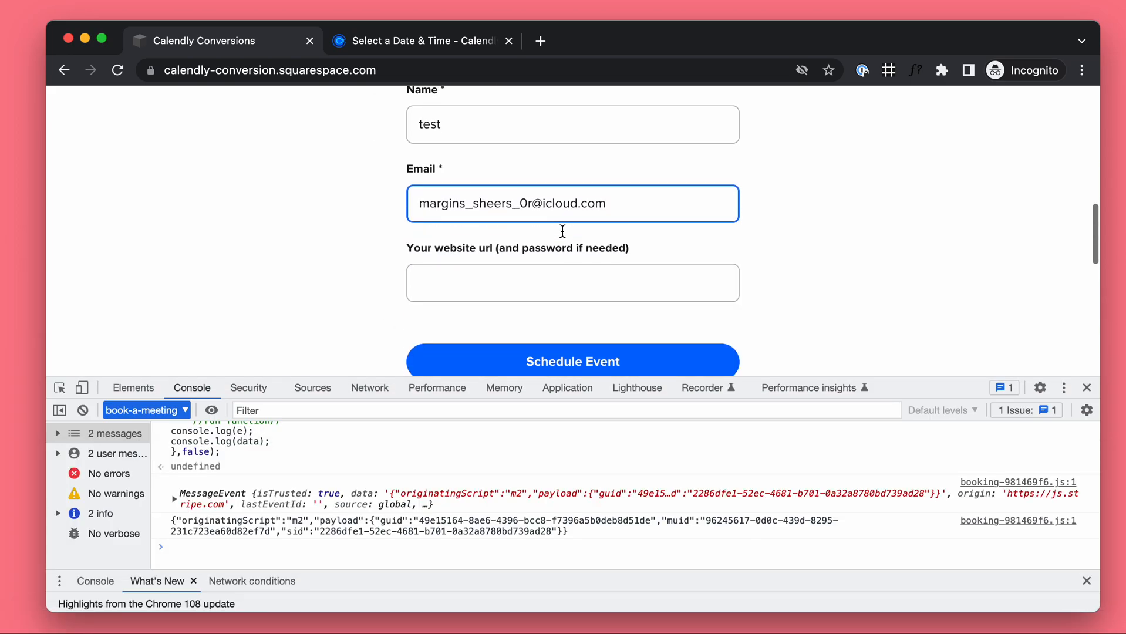
- Schedule the event and expand the second MessageEvent logged in the Console
{"action": "left_click", "coordinate": [571, 361]}
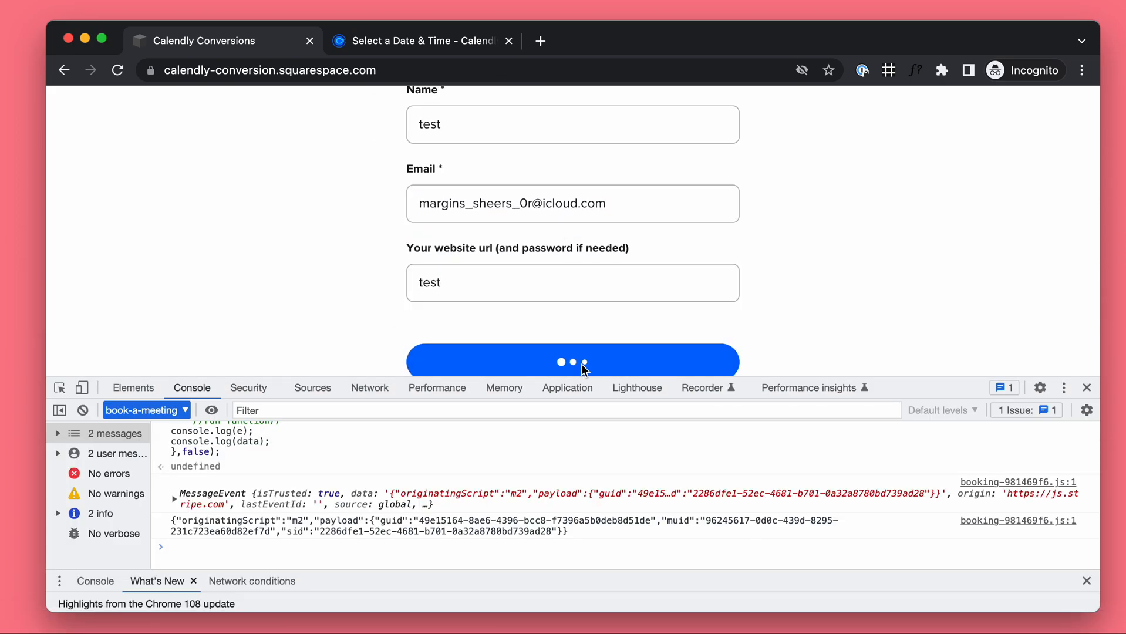
{"action": "left_click", "coordinate": [572, 360]}
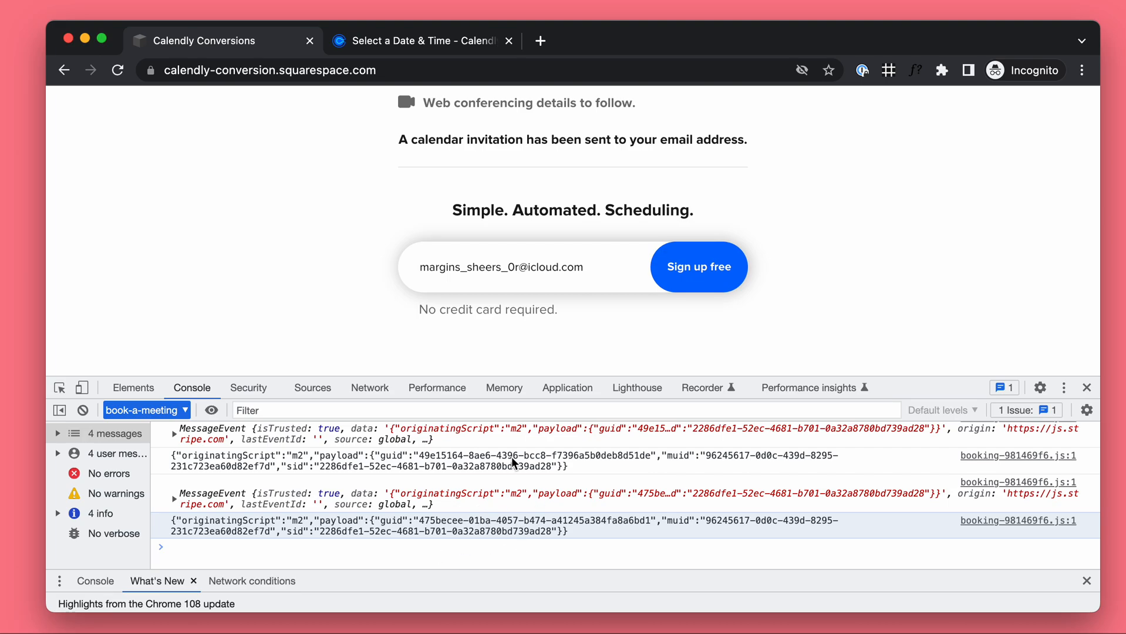
{"action": "scroll", "scroll_direction": "up", "scroll_amount": 3}
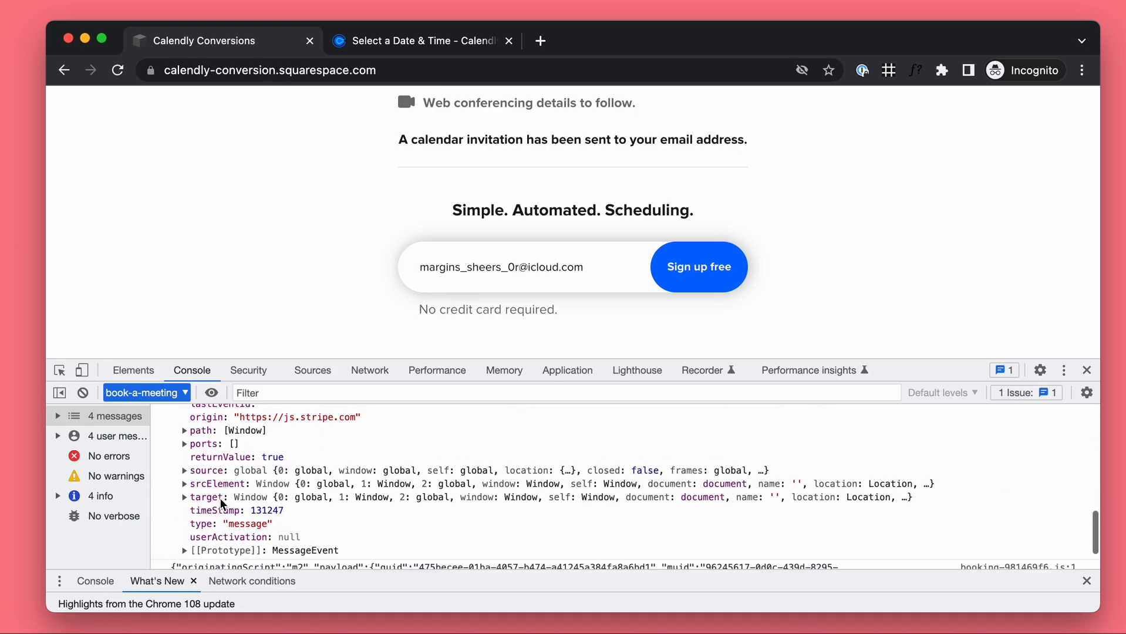
{"action": "scroll", "scroll_direction": "up", "scroll_amount": 3}
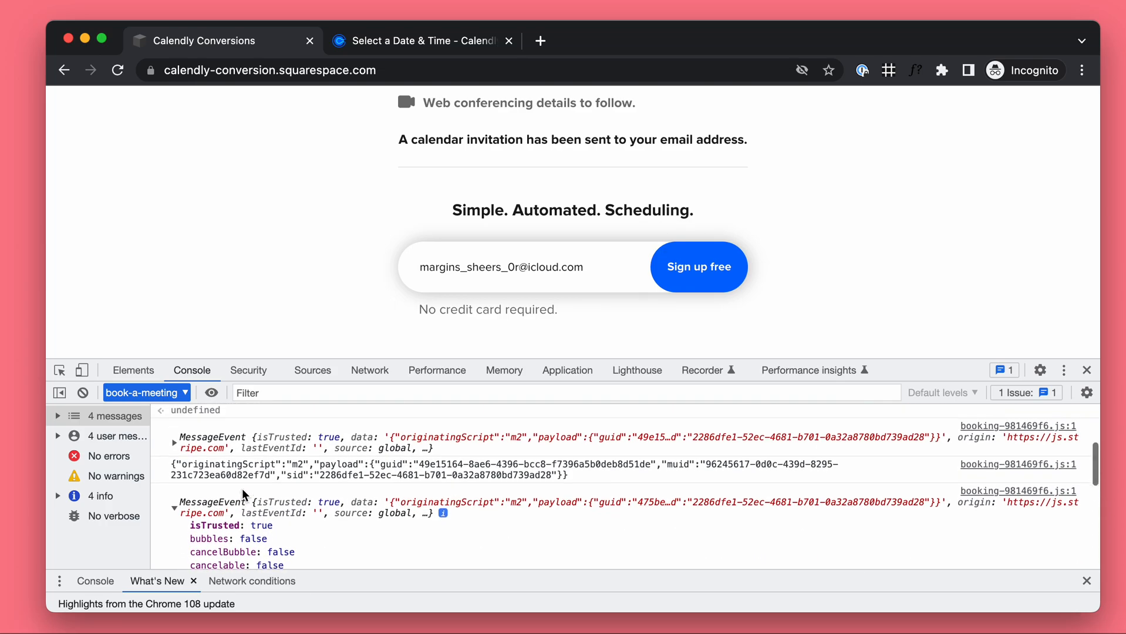
{"action": "scroll", "scroll_direction": "up", "scroll_amount": 3}
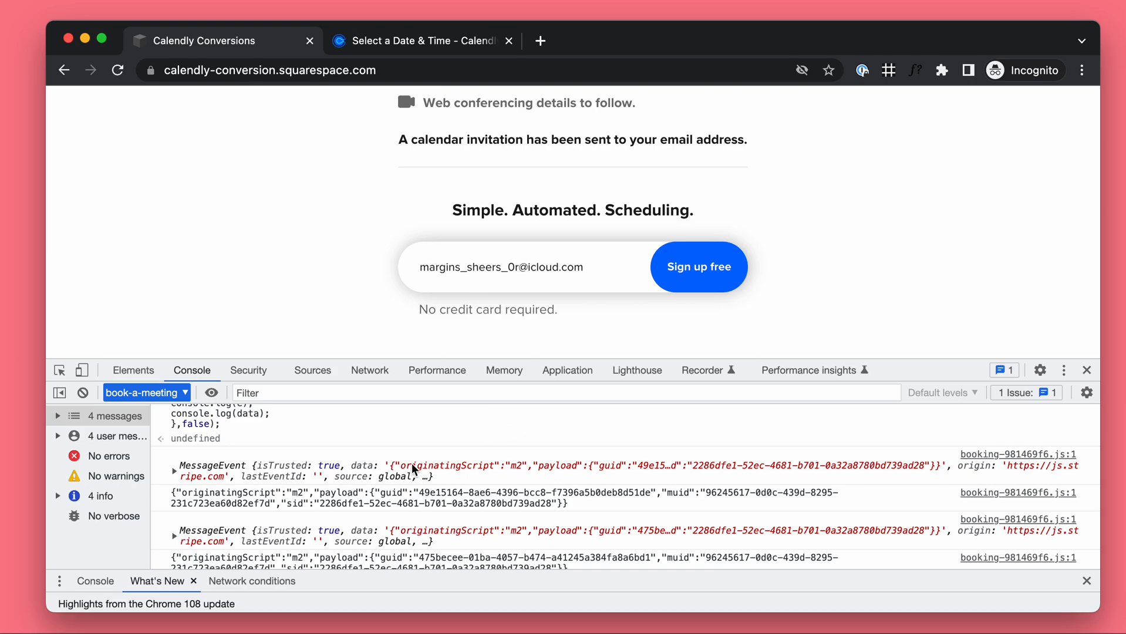
{"action": "scroll", "scroll_direction": "down", "scroll_amount": 3}
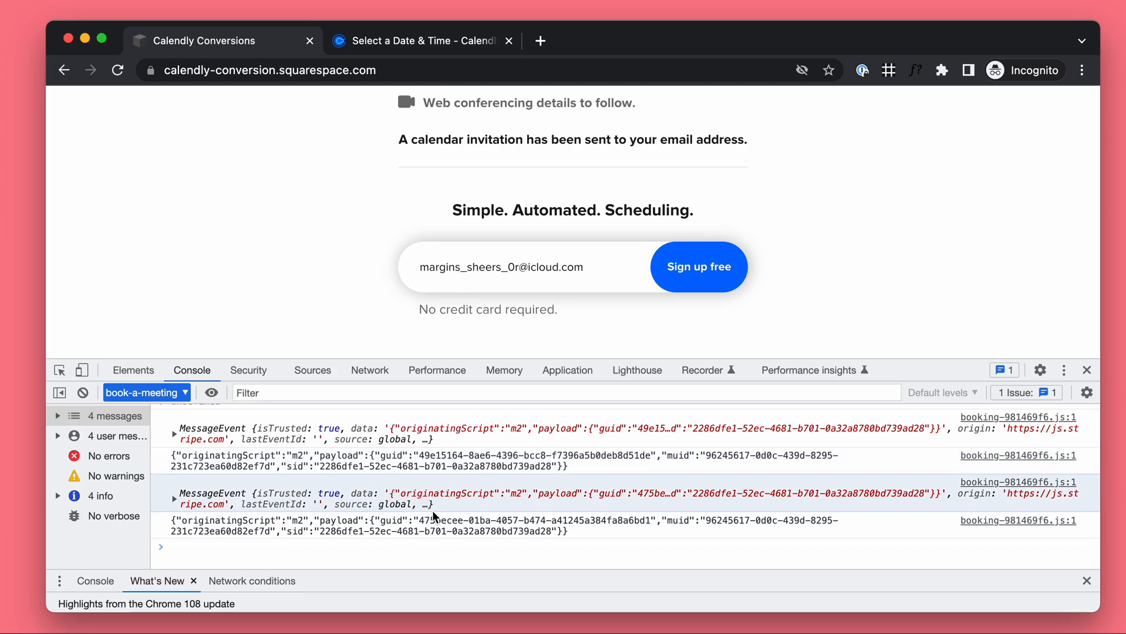
{"action": "mouse_move", "coordinate": [313, 285]}
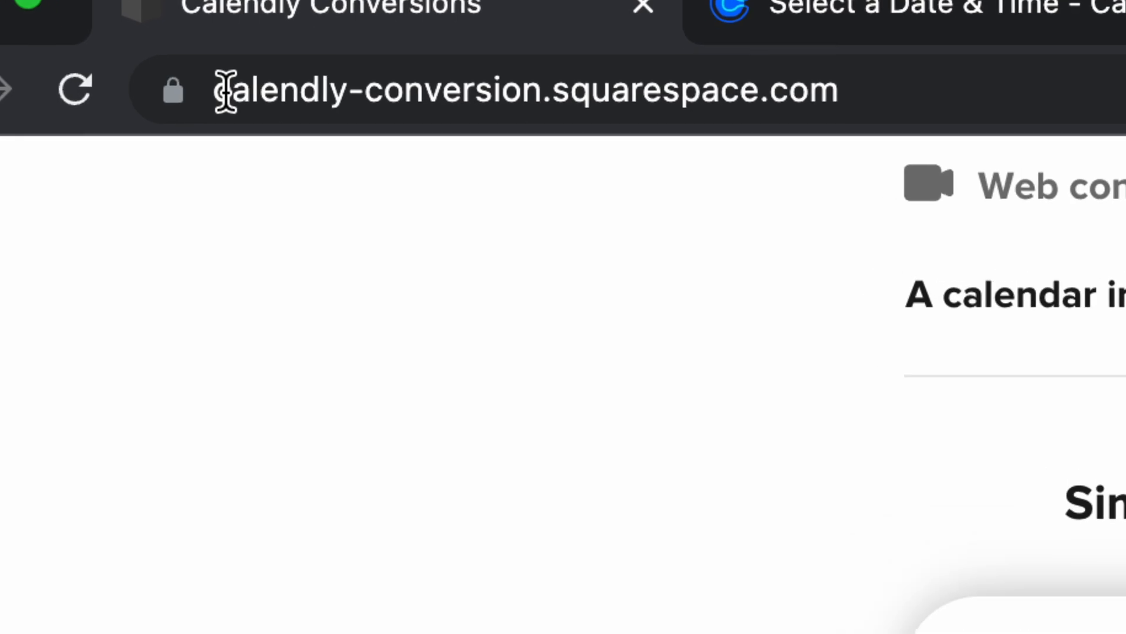
- Compare the standalone Calendly tab's URL with the Squarespace tab's
{"action": "left_click", "coordinate": [420, 40]}
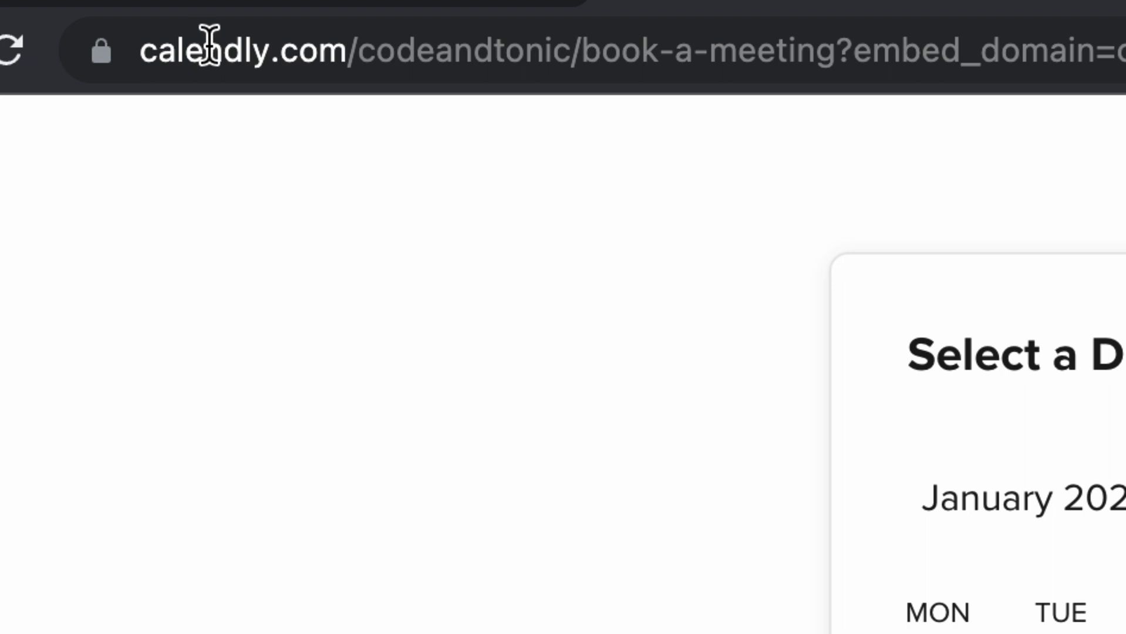
{"action": "left_click", "coordinate": [208, 39]}
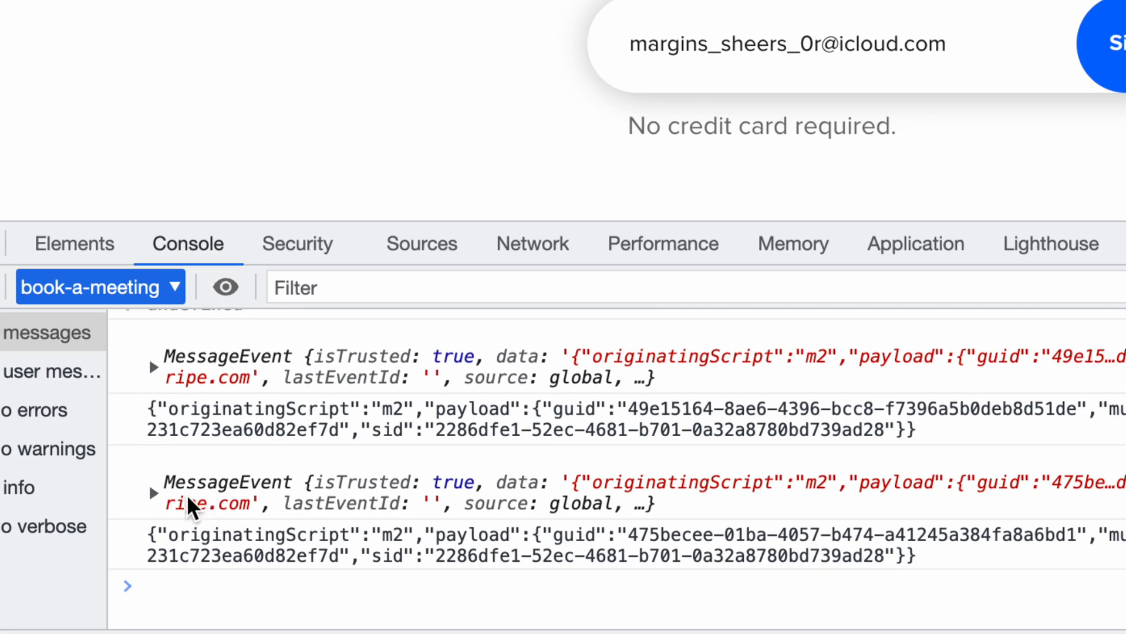
{"action": "mouse_move", "coordinate": [243, 488]}
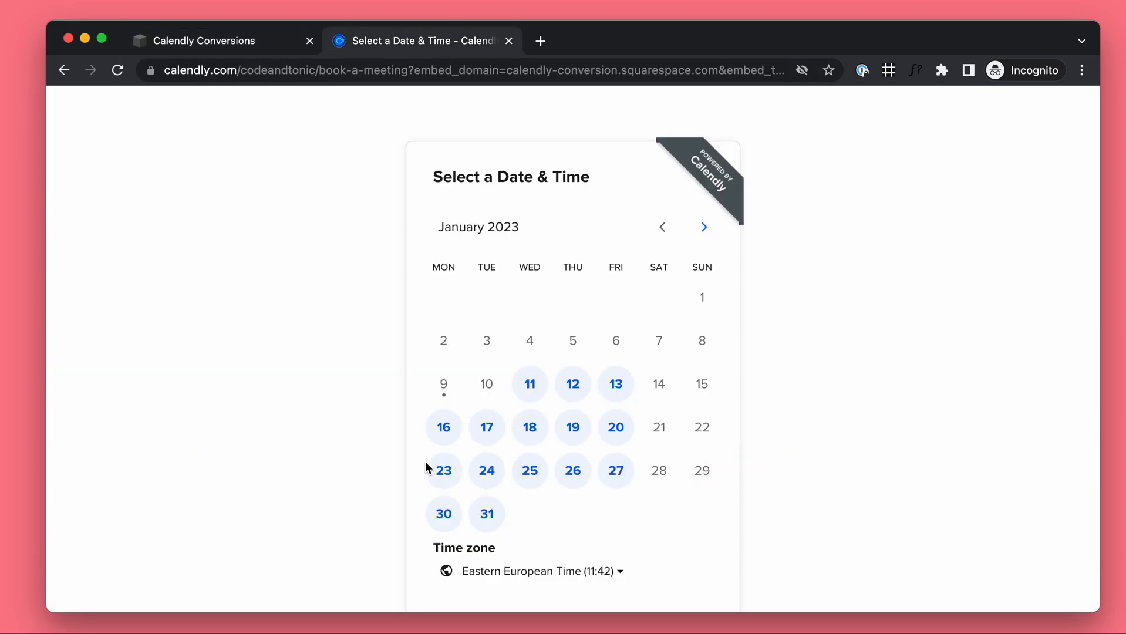
{"action": "mouse_move", "coordinate": [448, 159]}
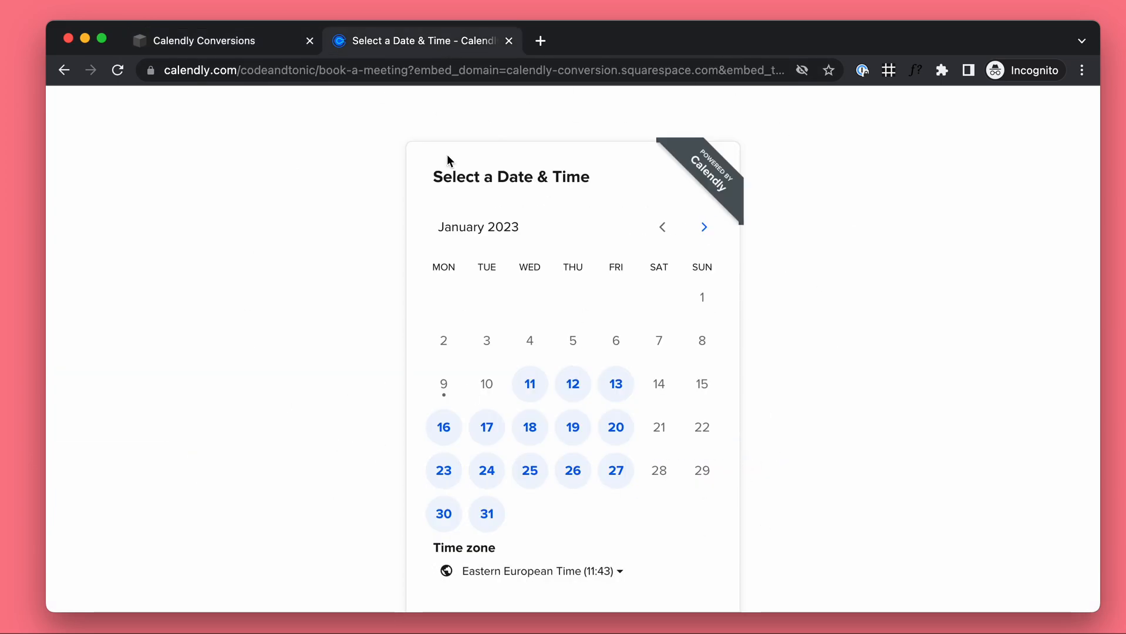
{"action": "mouse_move", "coordinate": [387, 175]}
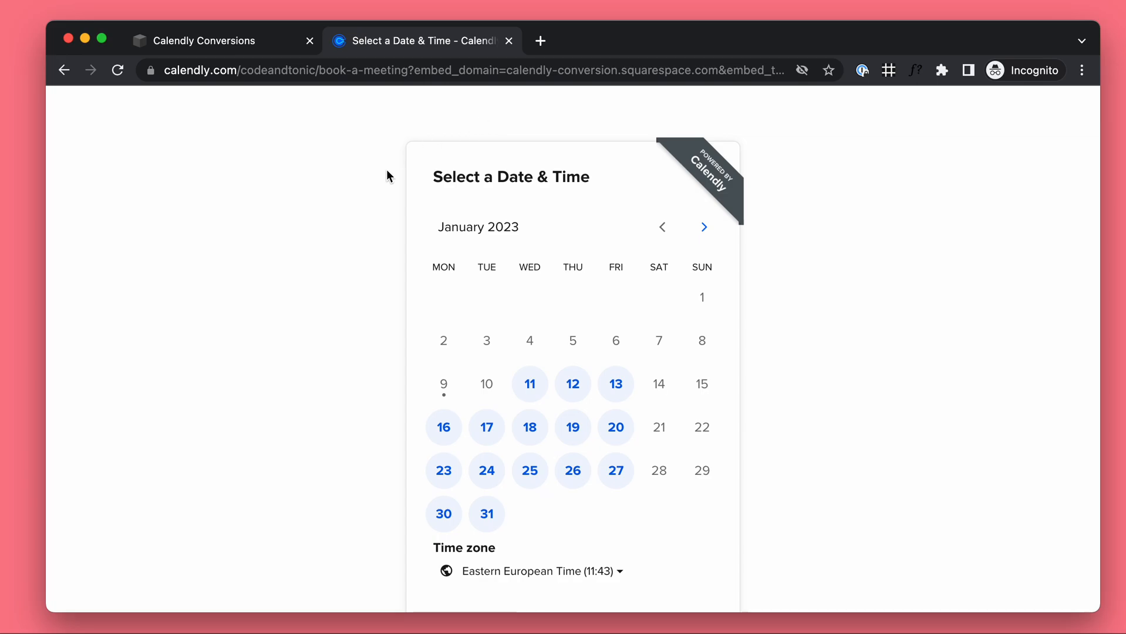
{"action": "mouse_move", "coordinate": [383, 185]}
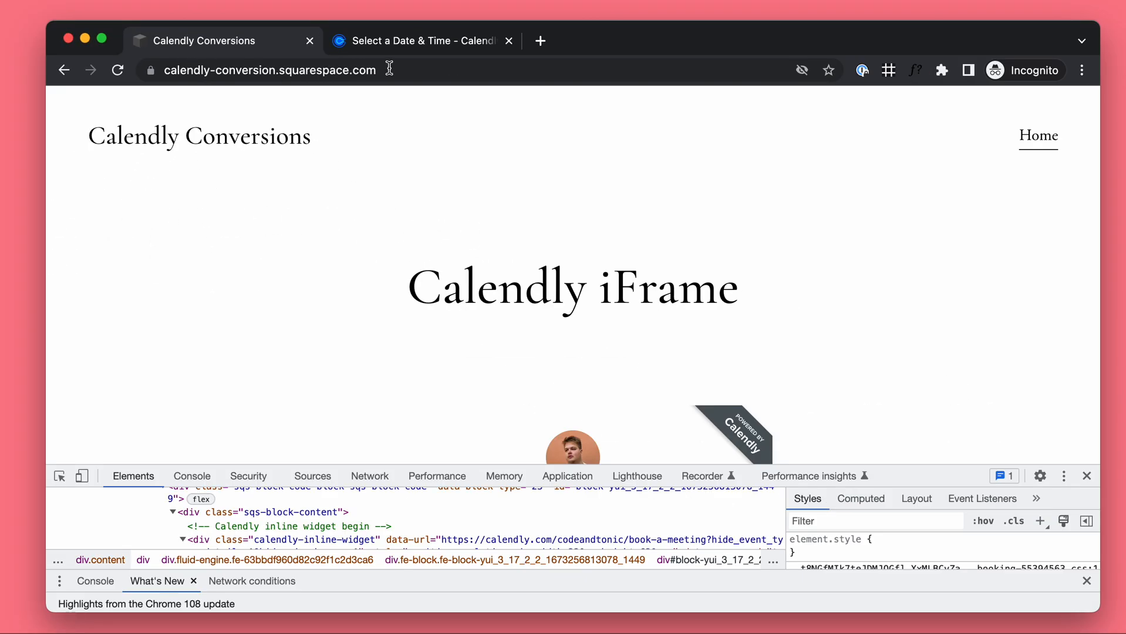
- Select the page address and scroll to the widget's Confirmed booking message
{"action": "left_click", "coordinate": [268, 69]}
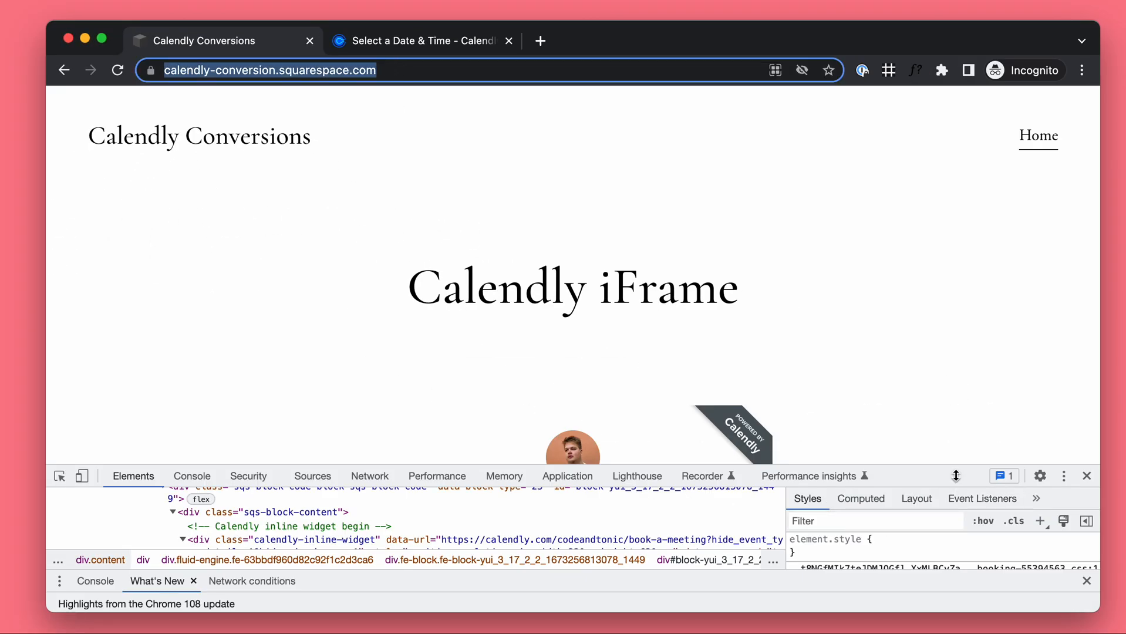
{"action": "scroll", "scroll_direction": "down", "scroll_amount": 3}
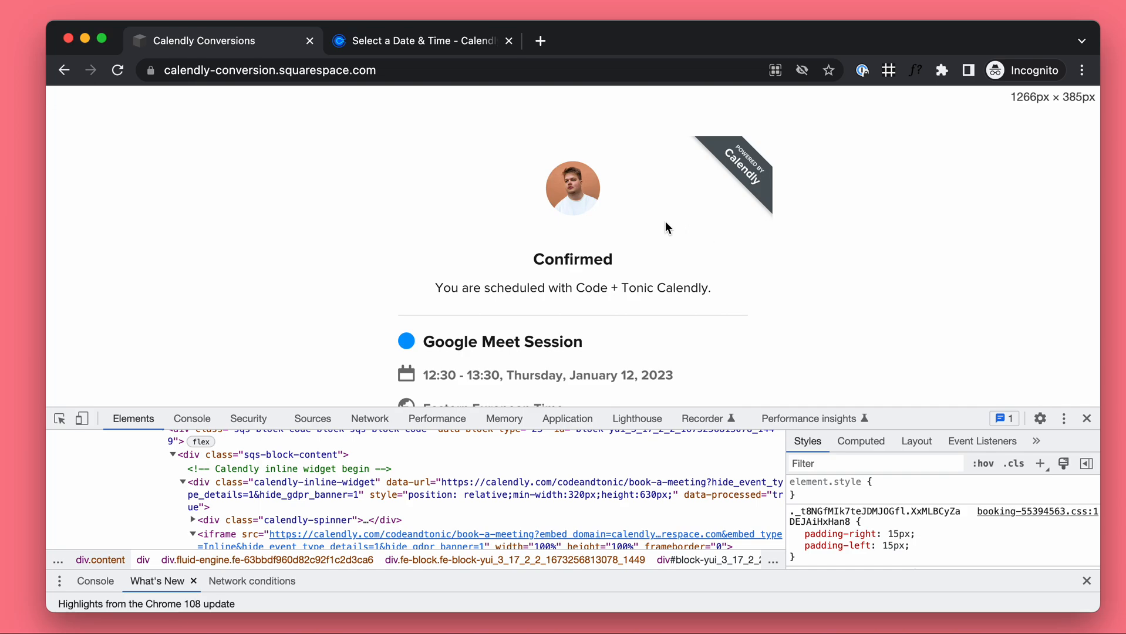
{"action": "mouse_move", "coordinate": [642, 275]}
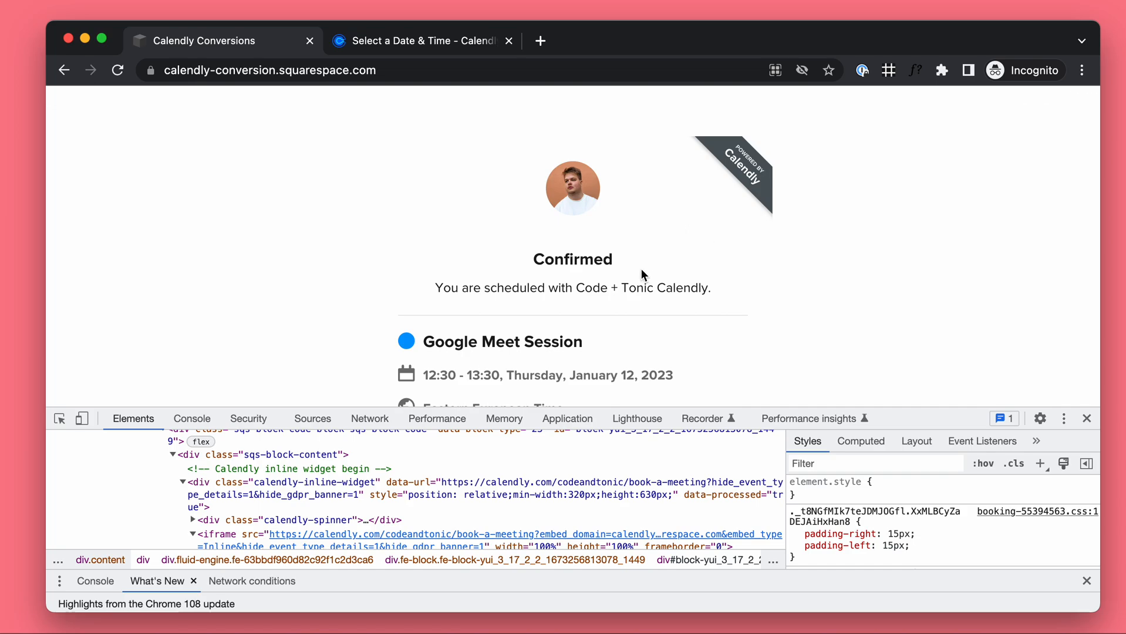